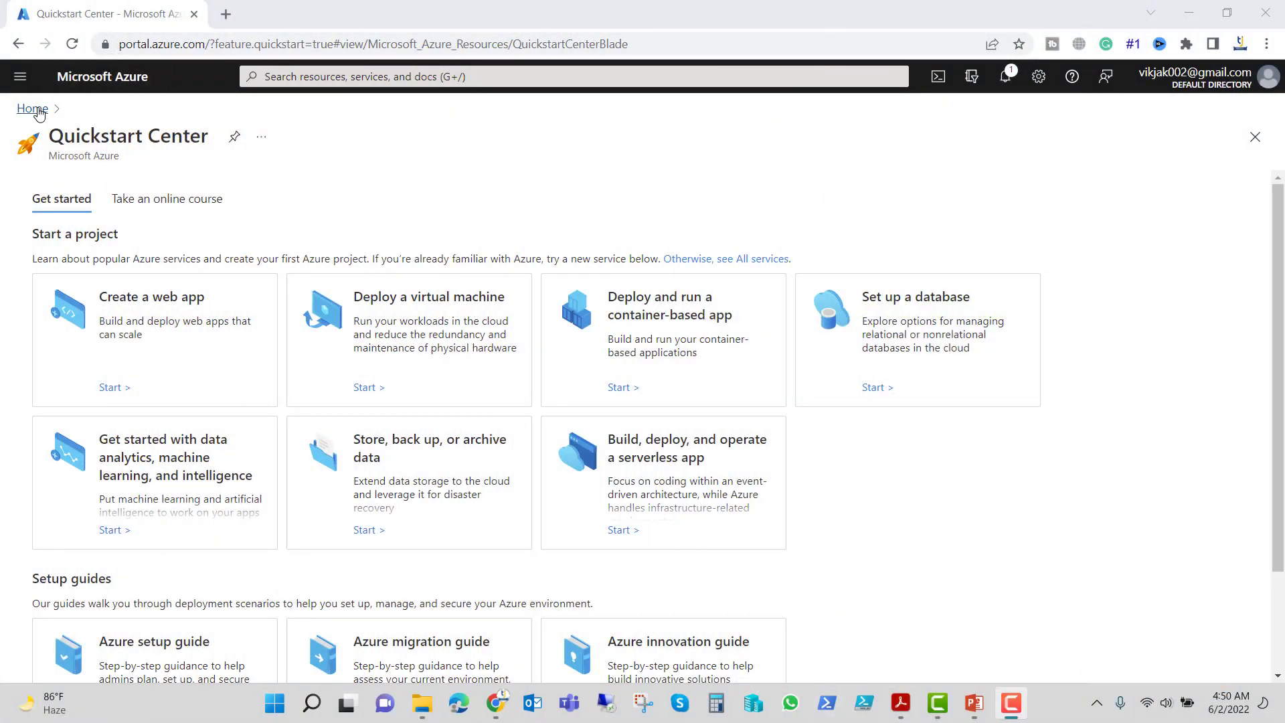
- Open the Resource groups list from Home and confirm it shows no resource groups
{"action": "left_click", "coordinate": [33, 109]}
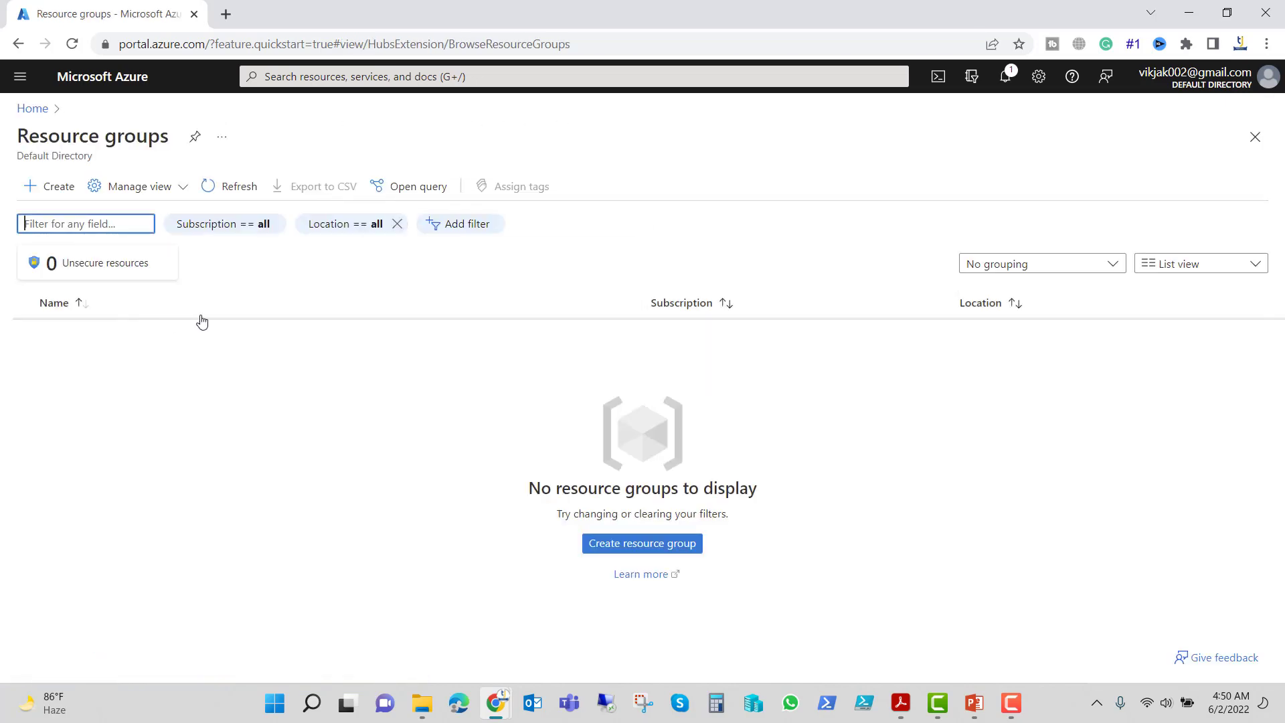
{"action": "right_click", "coordinate": [826, 704]}
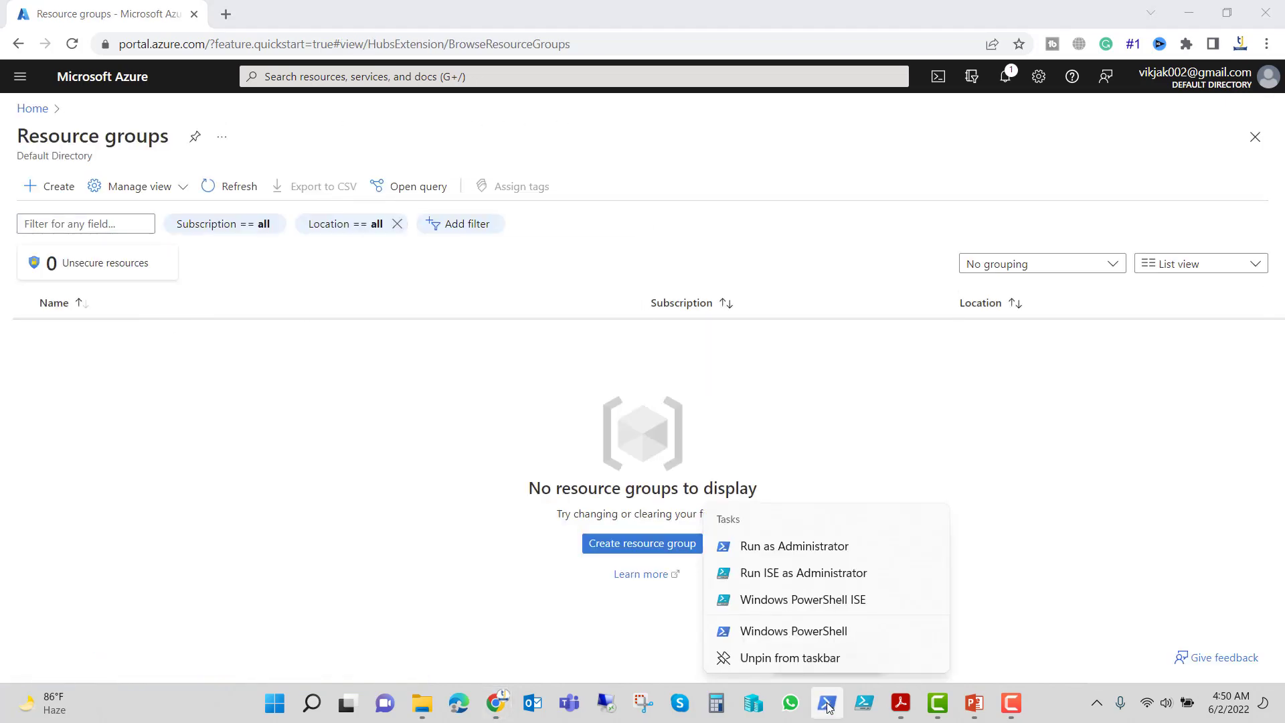
- In an admin PowerShell, install the Az module for CurrentUser from PSGallery with -Force
{"action": "left_click", "coordinate": [793, 547]}
{"action": "type", "text": "Connect-AzAccount"}
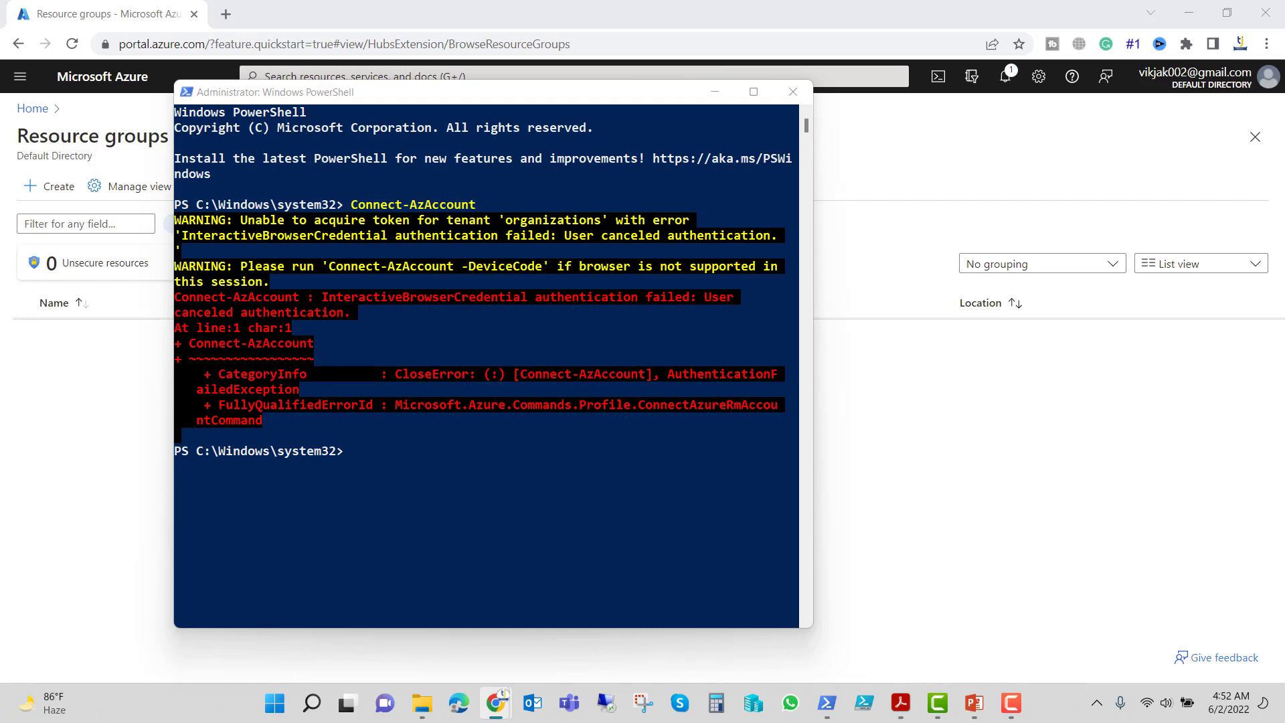
{"action": "mouse_move", "coordinate": [1206, 336]}
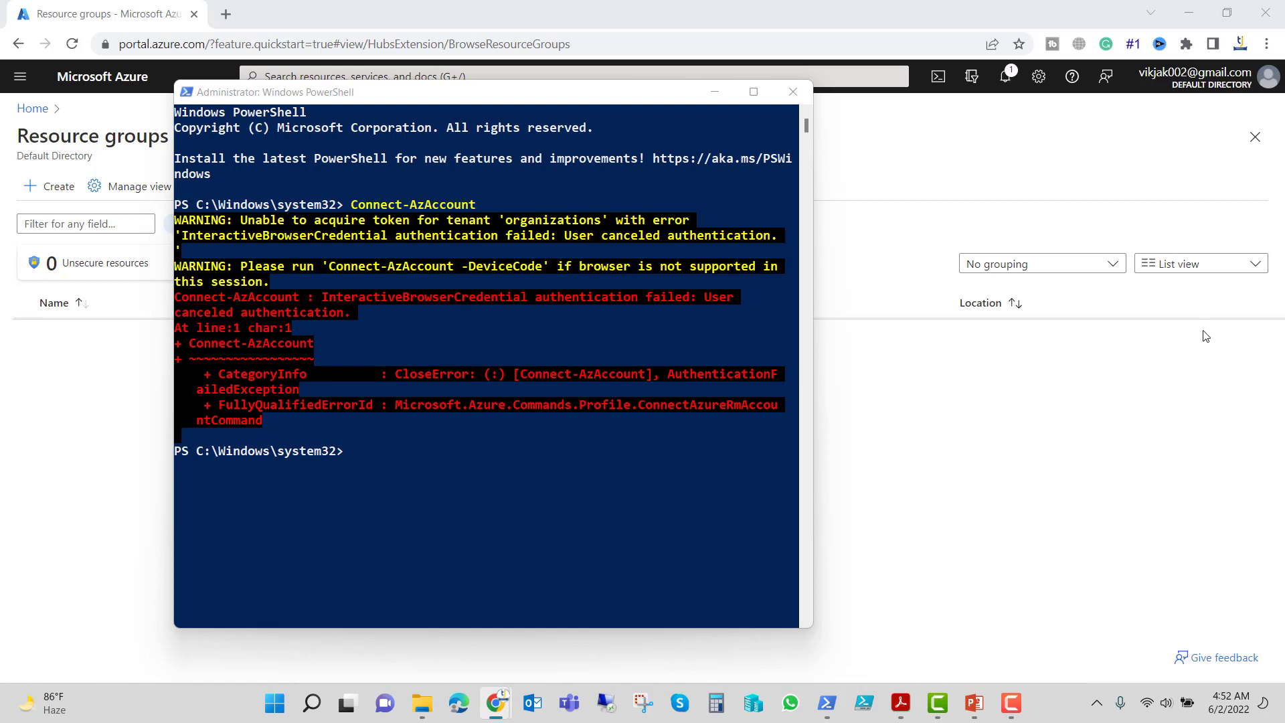
{"action": "type", "text": "Install-Module -Name Az -Scope CurrentUser -Repository PSGallery -Force"}
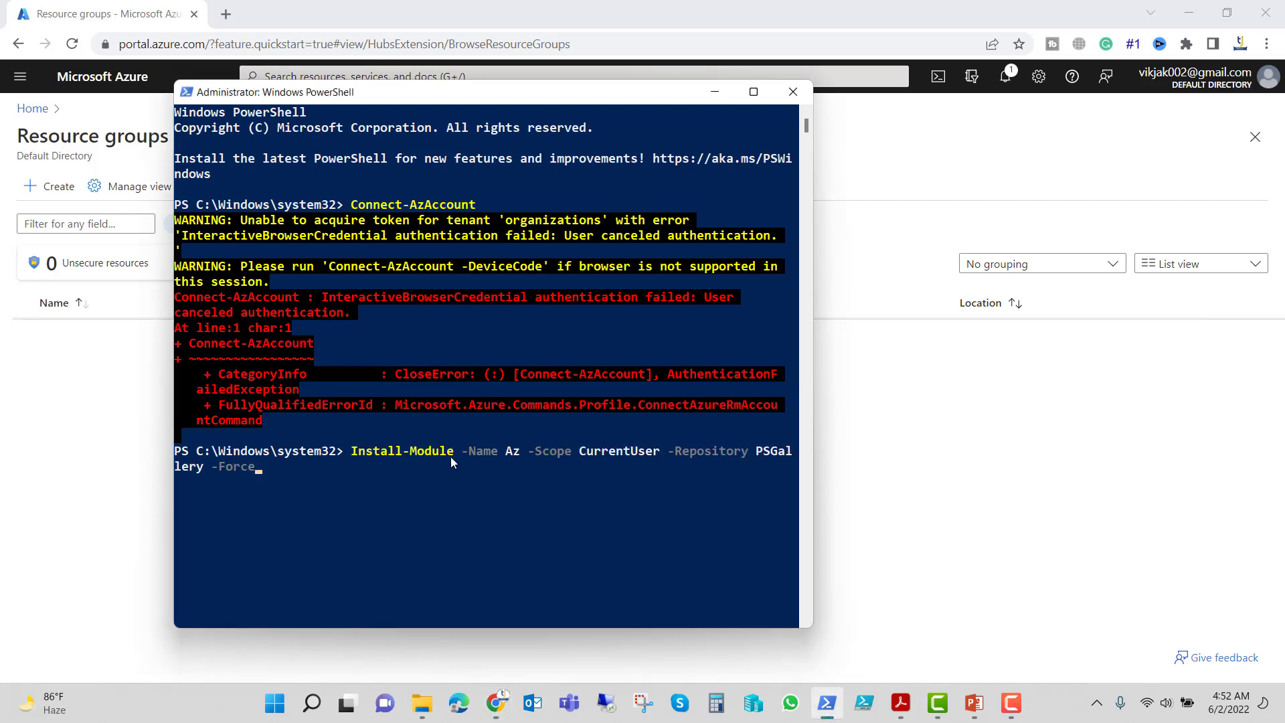
{"action": "mouse_move", "coordinate": [515, 459]}
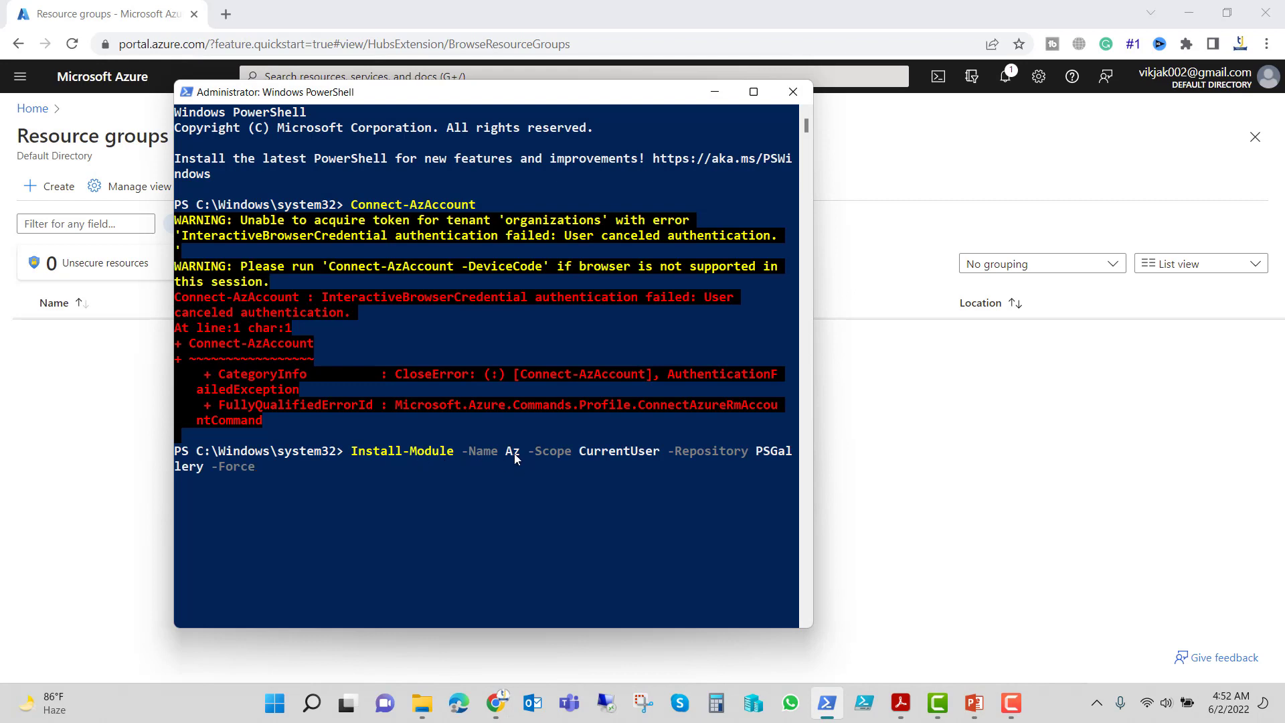
{"action": "mouse_move", "coordinate": [698, 463]}
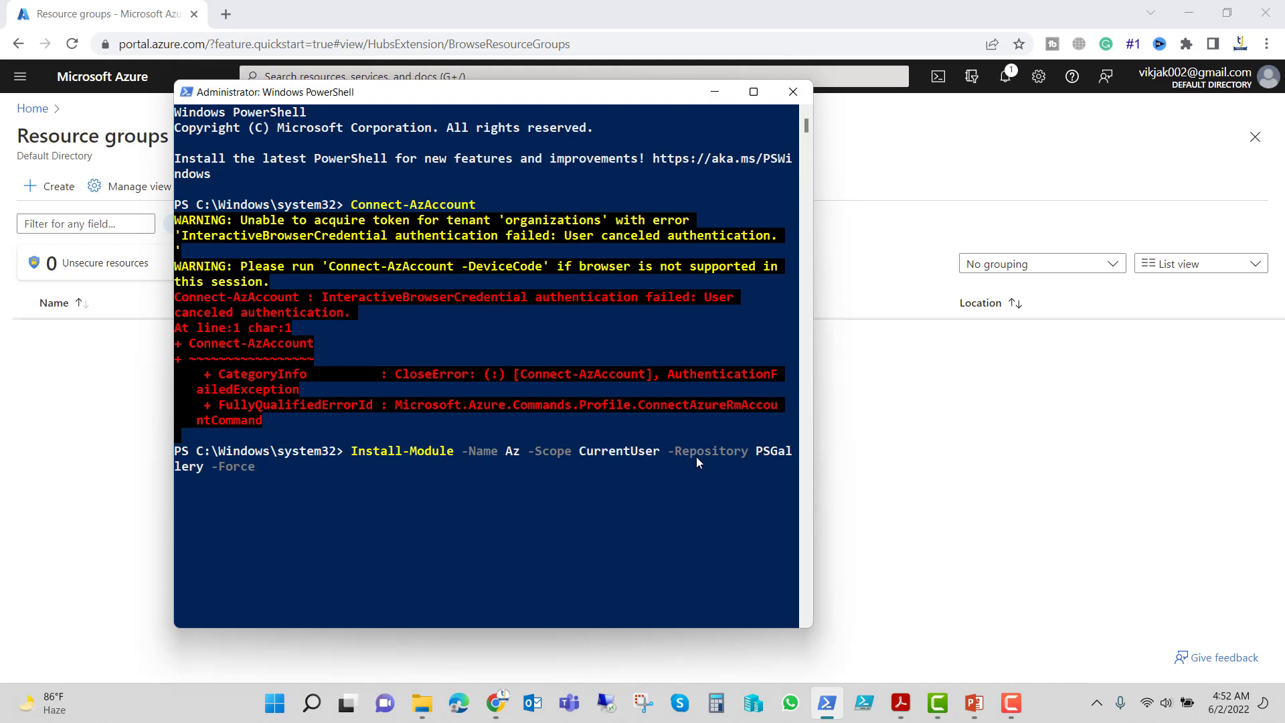
{"action": "mouse_move", "coordinate": [330, 490]}
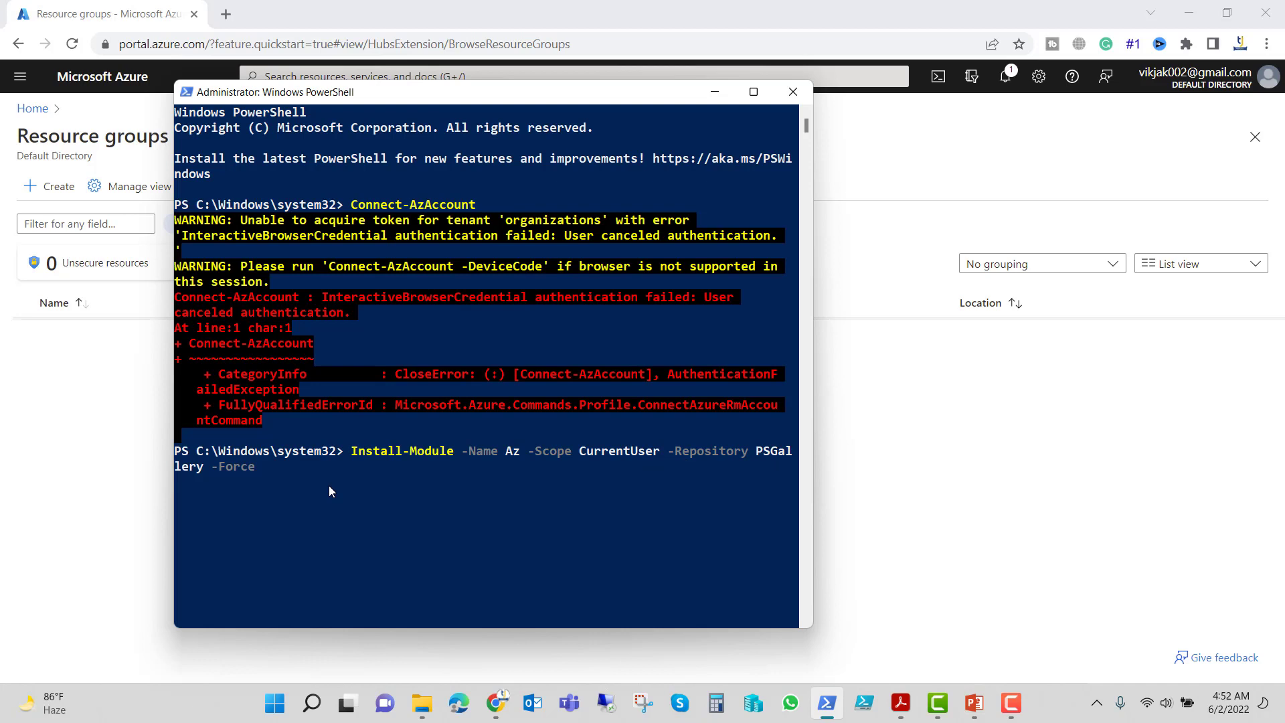
{"action": "key", "text": "Return"}
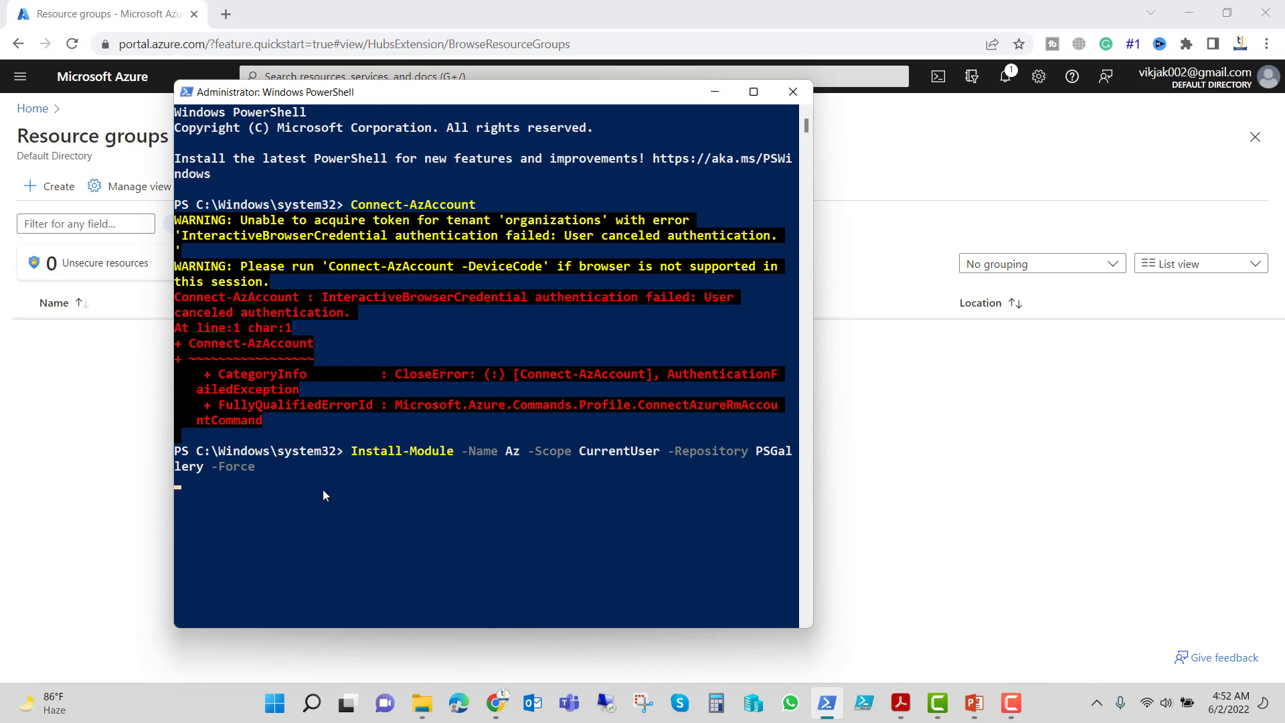
{"action": "mouse_move", "coordinate": [343, 482]}
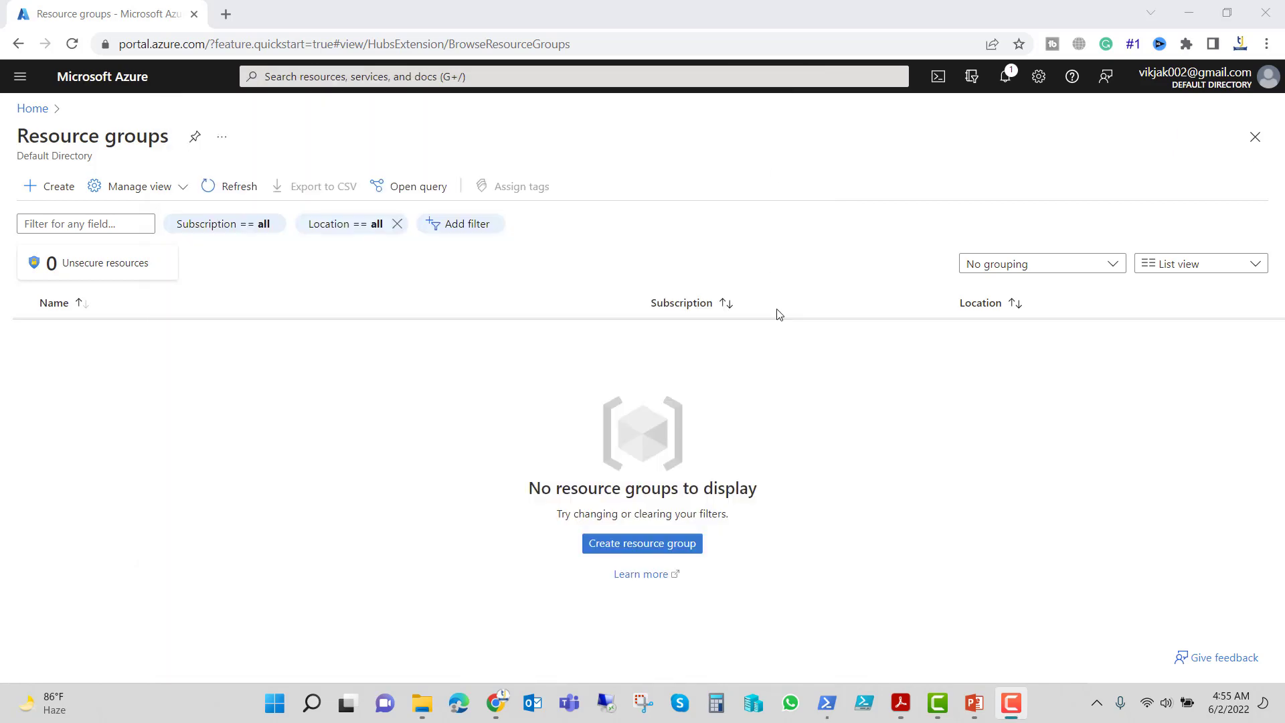
- Start an admin PowerShell and sign in with Connect-AzAccount, listing the MSDN Platforms subscription
{"action": "right_click", "coordinate": [827, 704]}
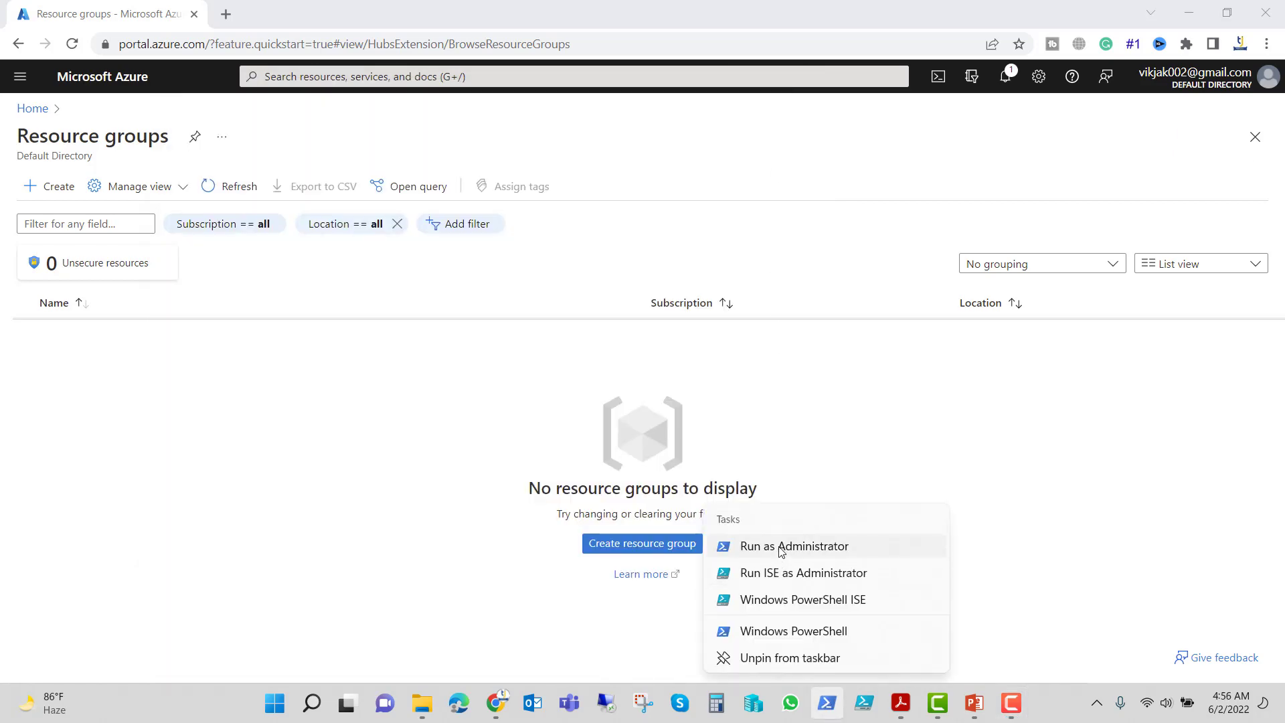
{"action": "left_click", "coordinate": [793, 547]}
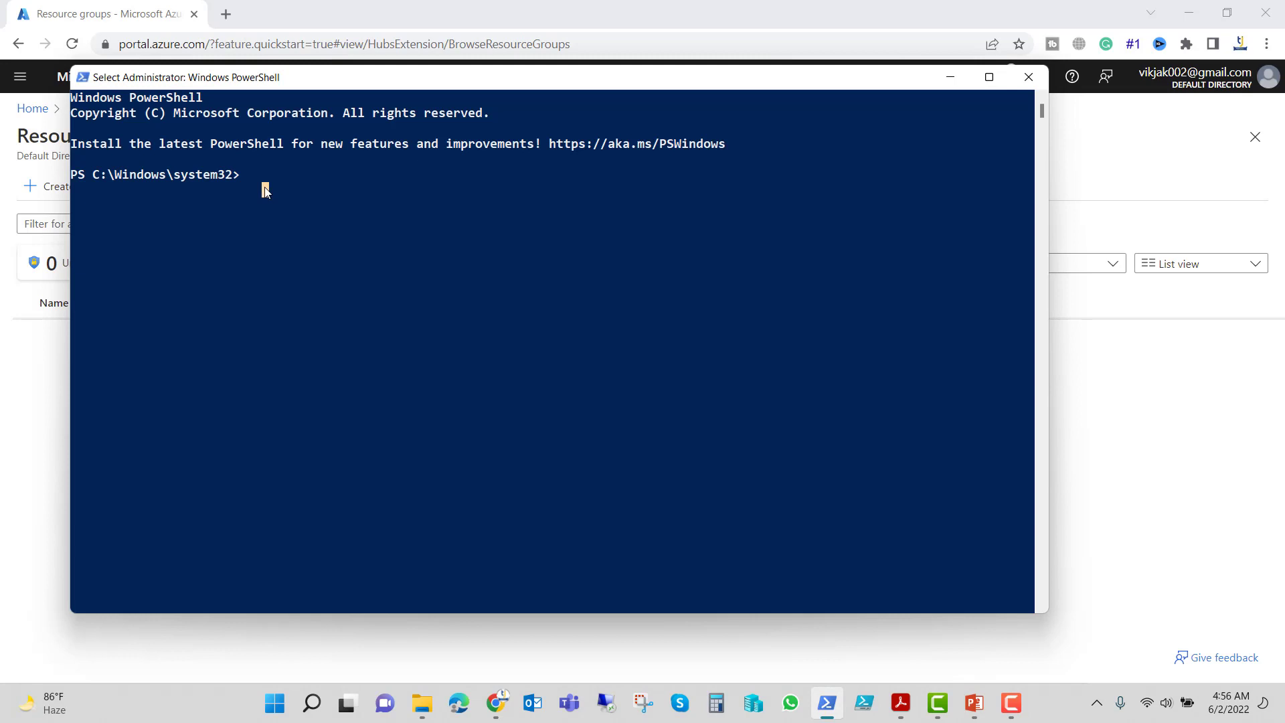
{"action": "type", "text": "Connect-AZ"}
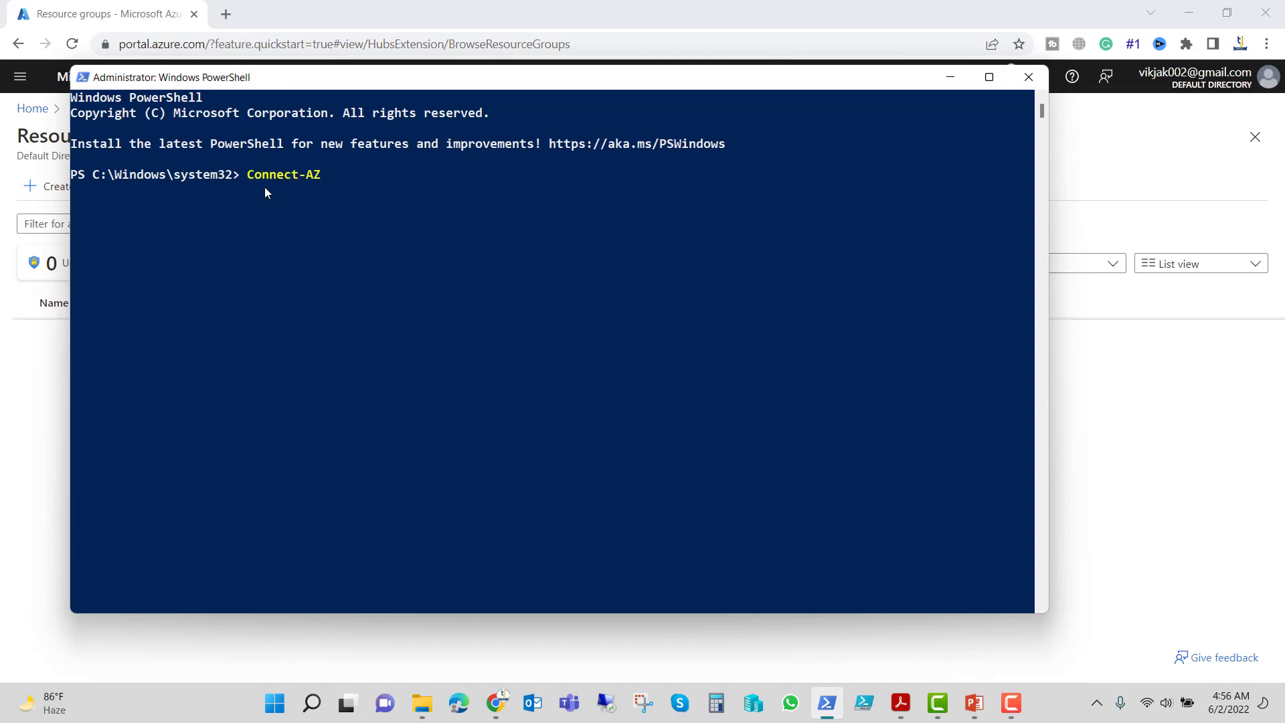
{"action": "key", "text": "Return"}
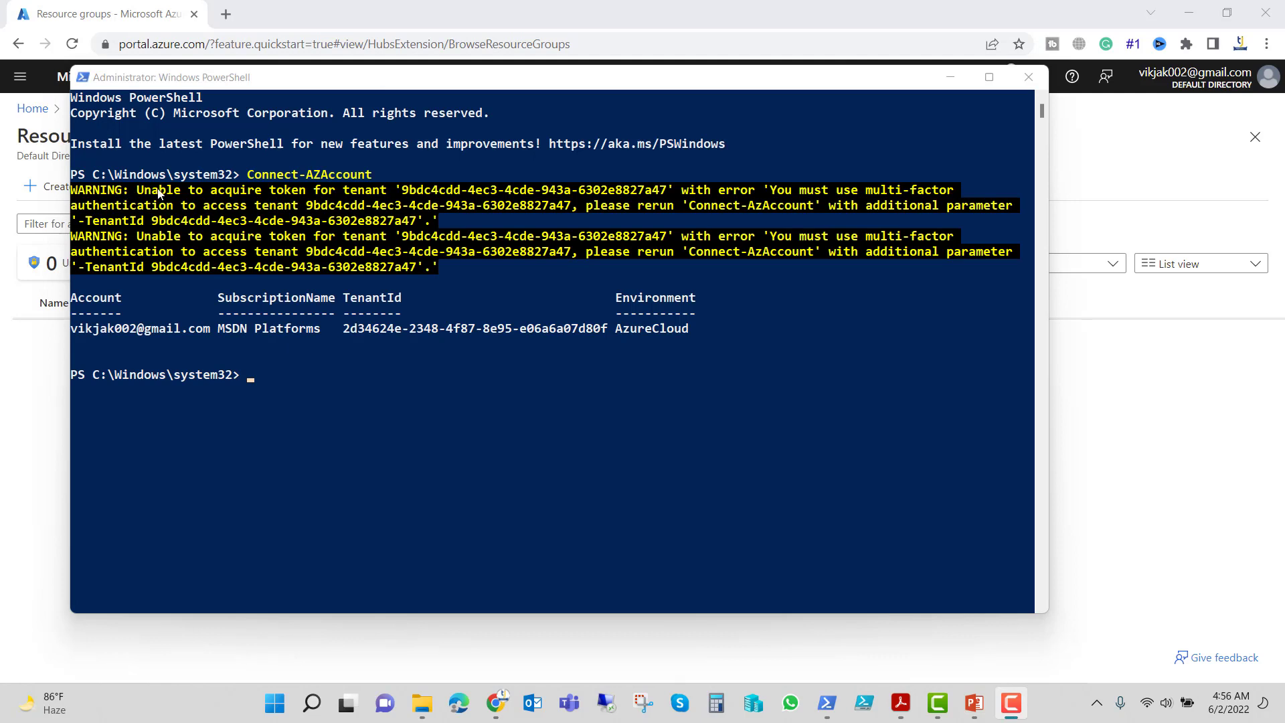
{"action": "mouse_move", "coordinate": [398, 205]}
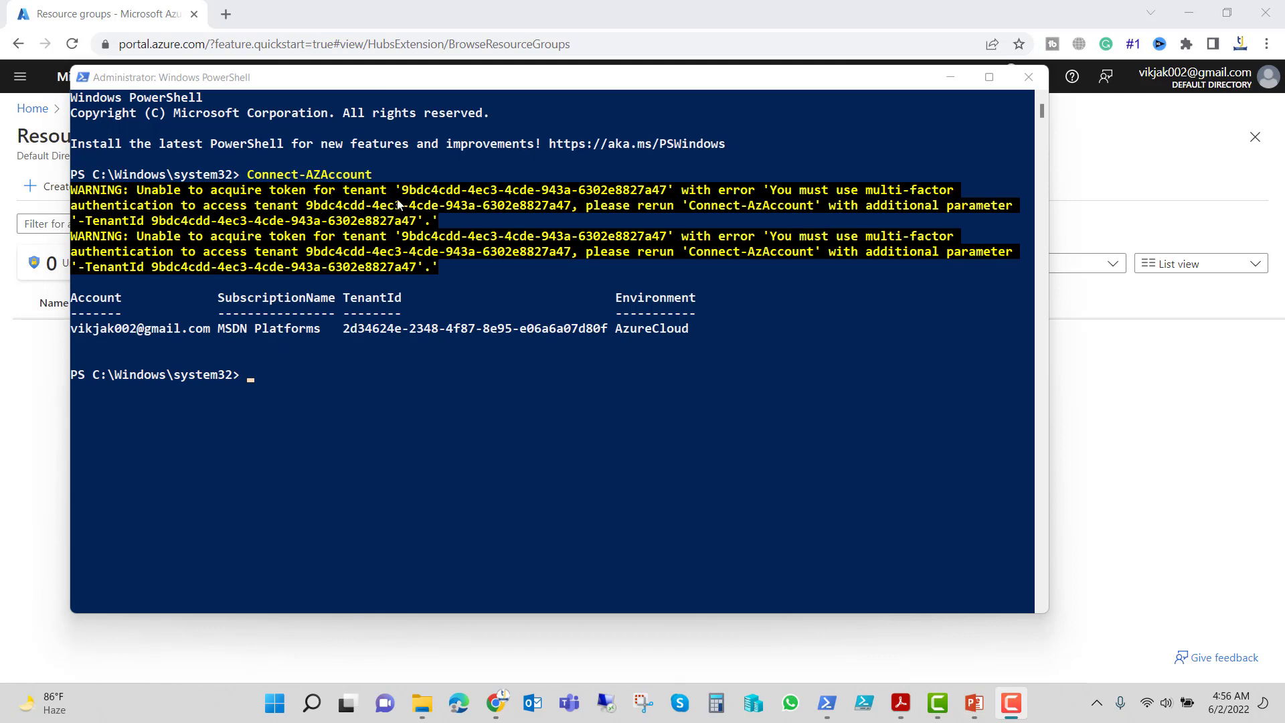
{"action": "mouse_move", "coordinate": [751, 211]}
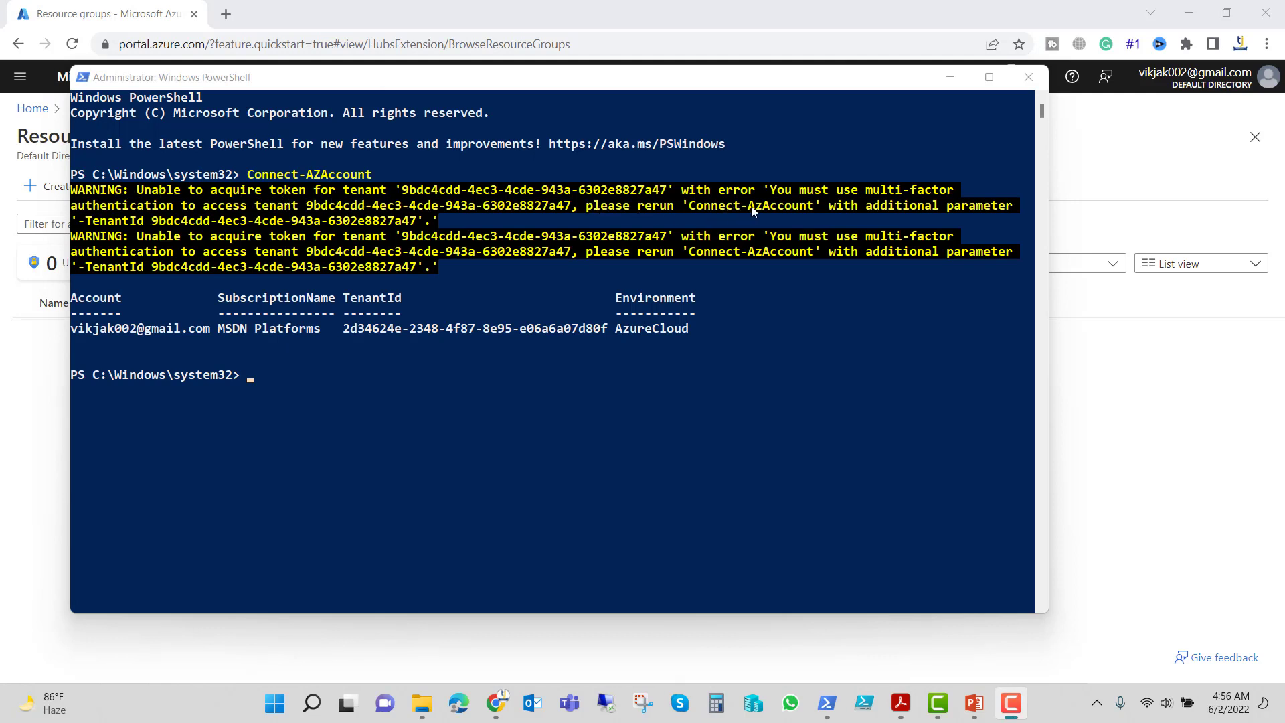
{"action": "mouse_move", "coordinate": [96, 227]}
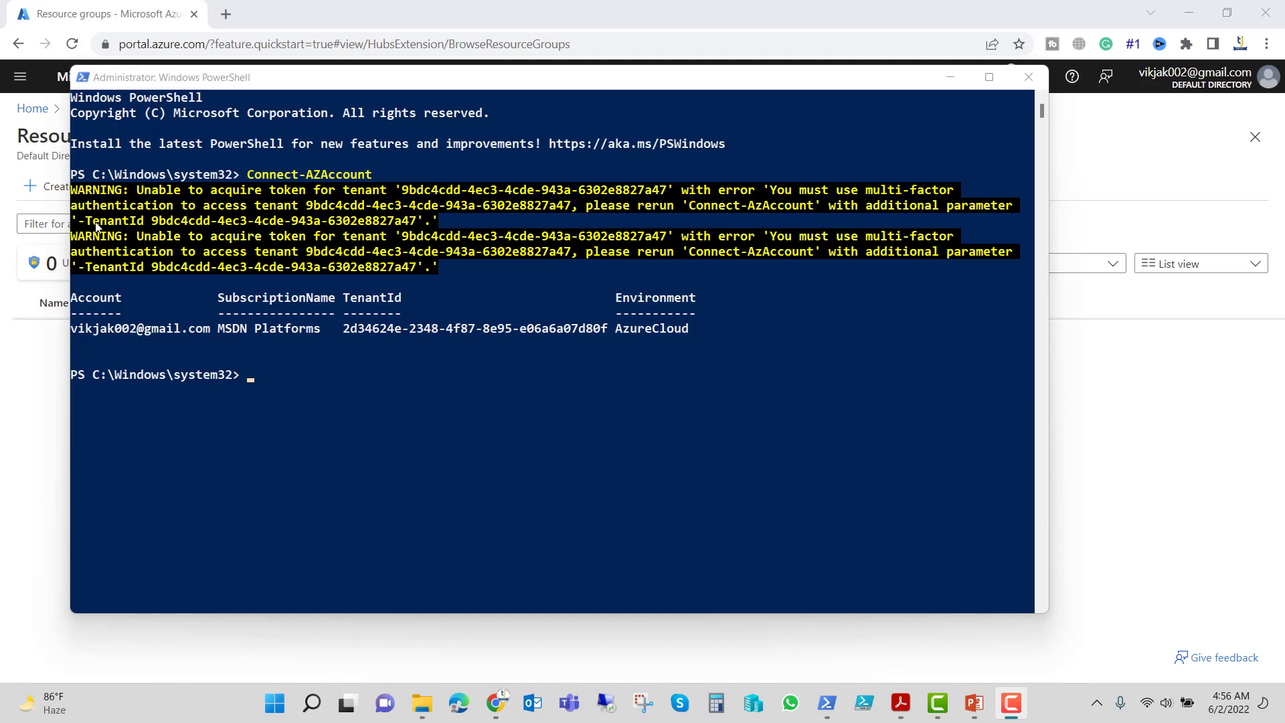
{"action": "mouse_move", "coordinate": [273, 526]}
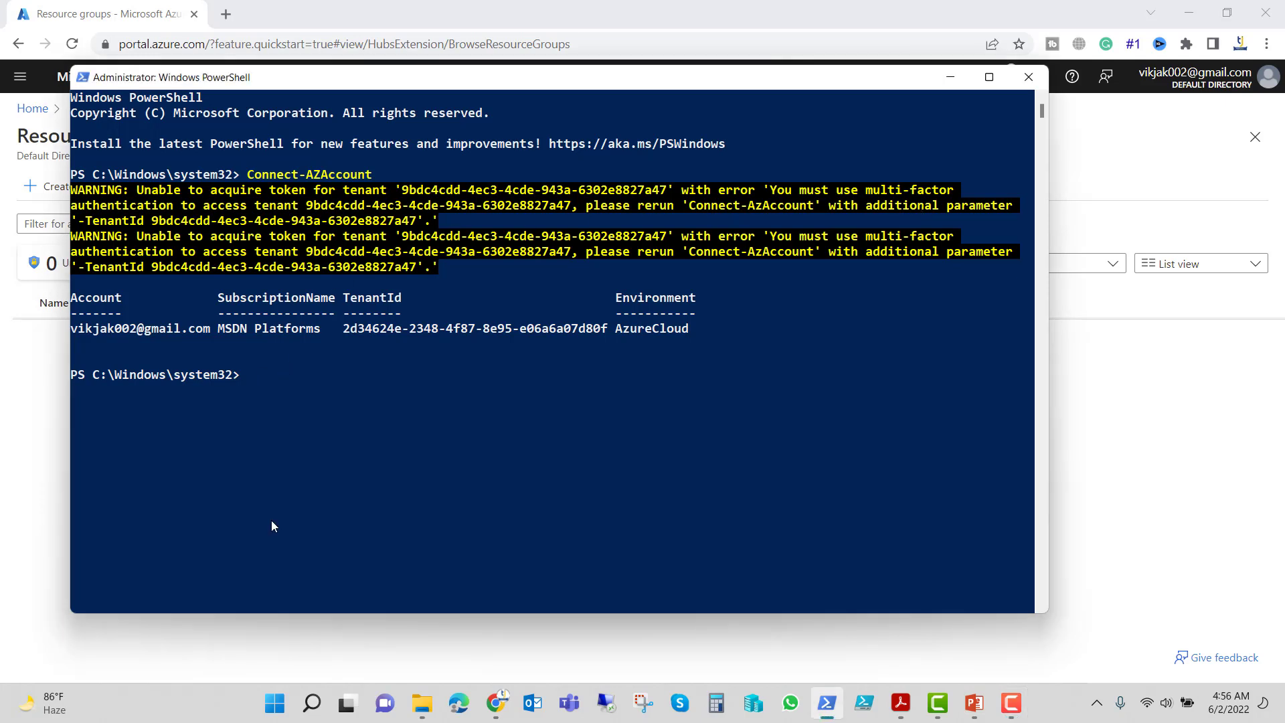
- Reconnect with Connect-AzAccount -TenantId 2d34624e-2348-4f87-8e95-e06a6a07d80f and complete the sign-in popup
{"action": "type", "text": "Connect-AZAccount -TenantId"}
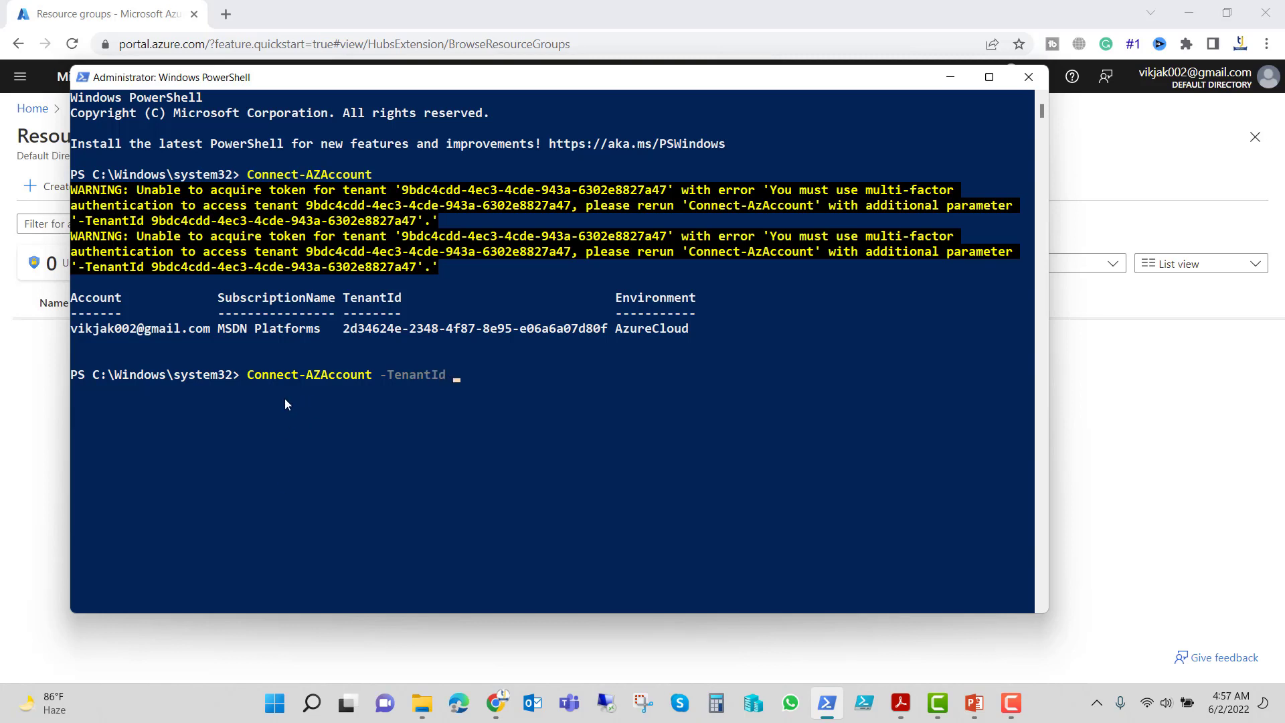
{"action": "double_click", "coordinate": [563, 328]}
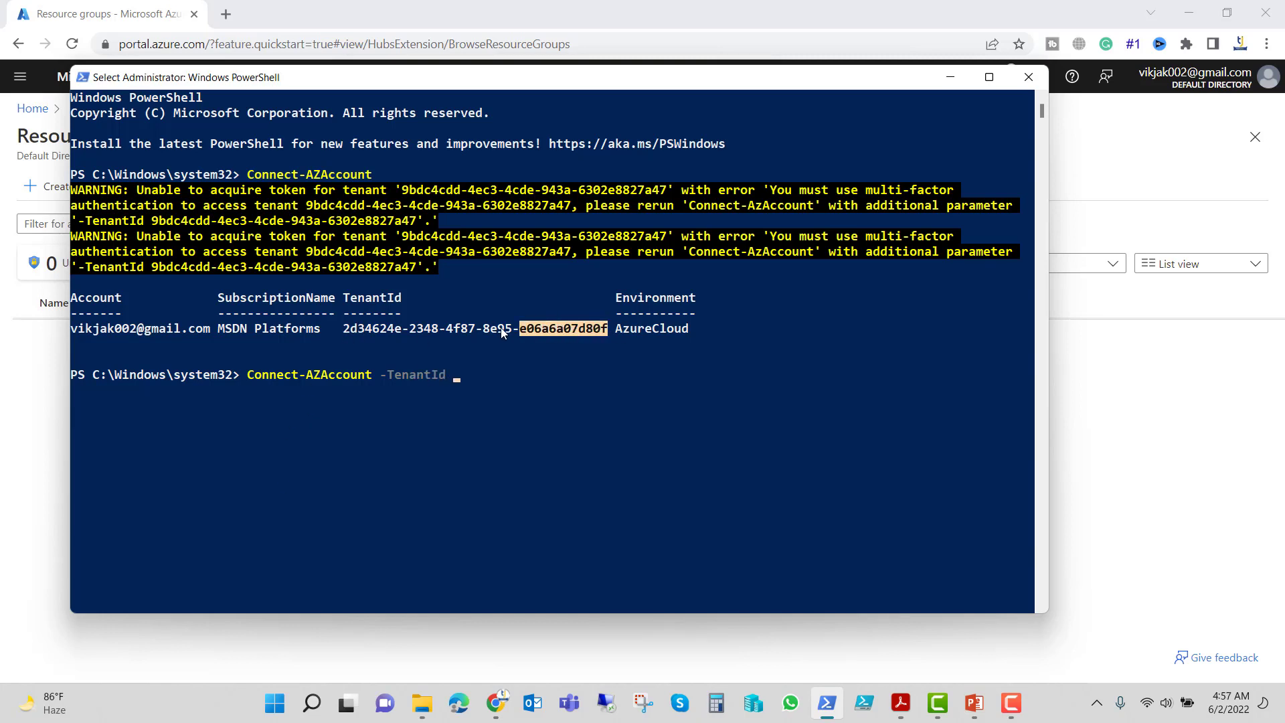
{"action": "type", "text": "2d34624e-2348-4f87-8e95-e06a6a07d80f"}
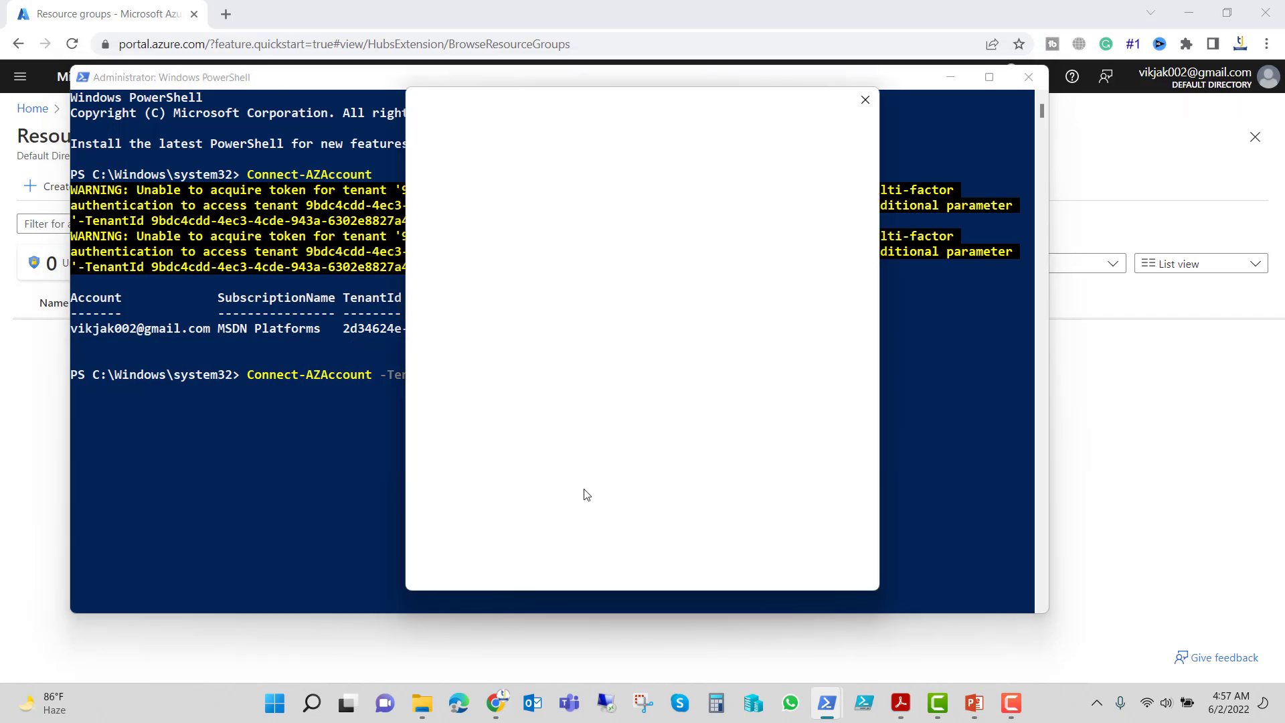
{"action": "left_click", "coordinate": [863, 99]}
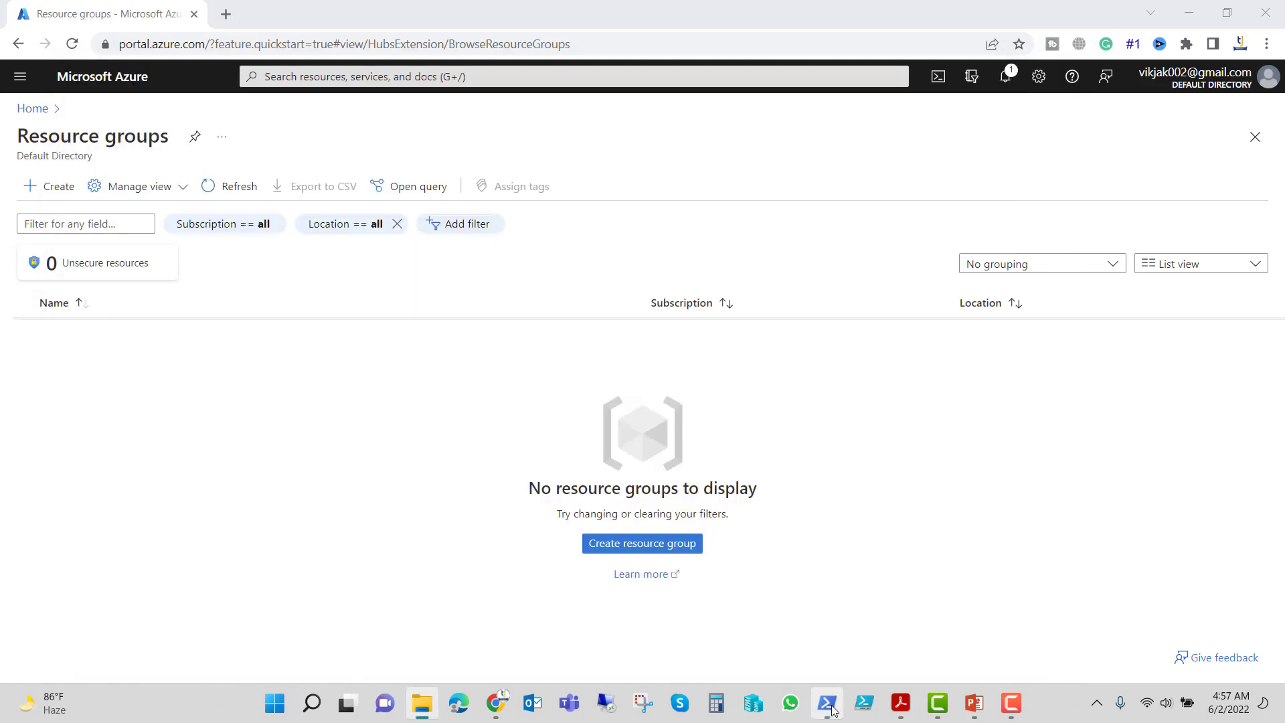
- Open deployvm.jason in Notepad and change the vmName default from simple-vm to MyVM01
{"action": "left_click", "coordinate": [421, 704]}
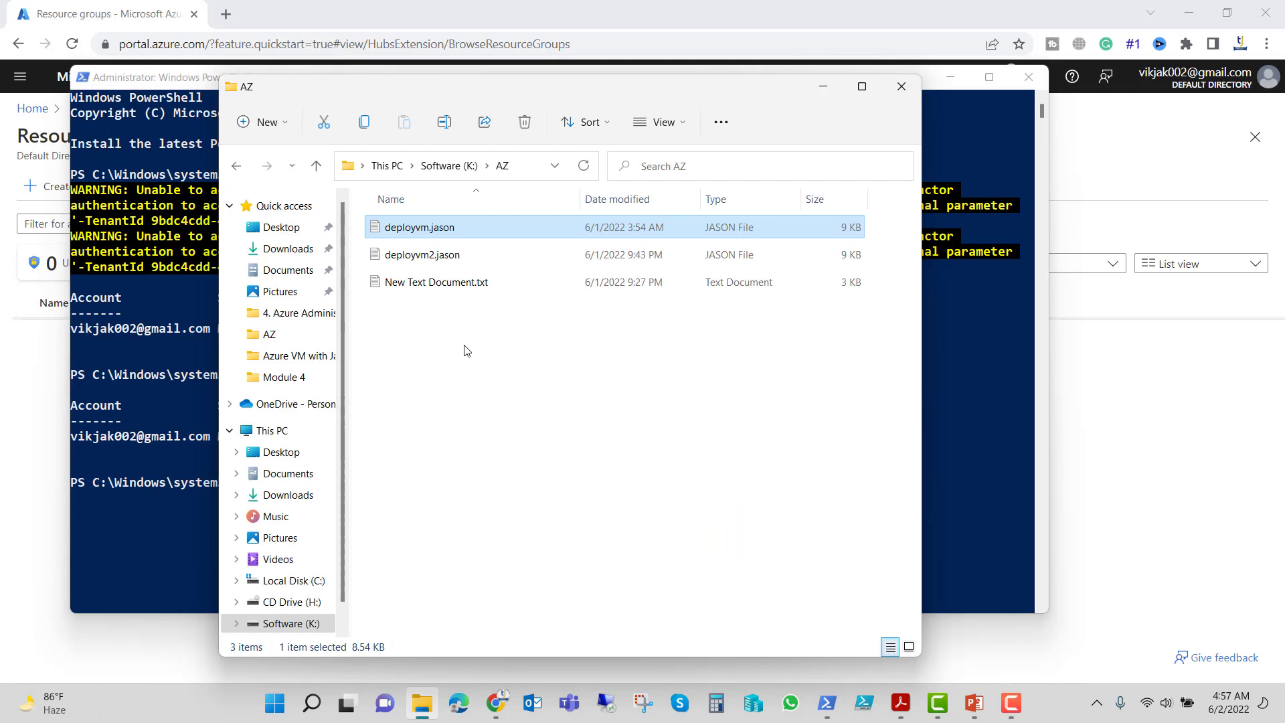
{"action": "mouse_move", "coordinate": [421, 255]}
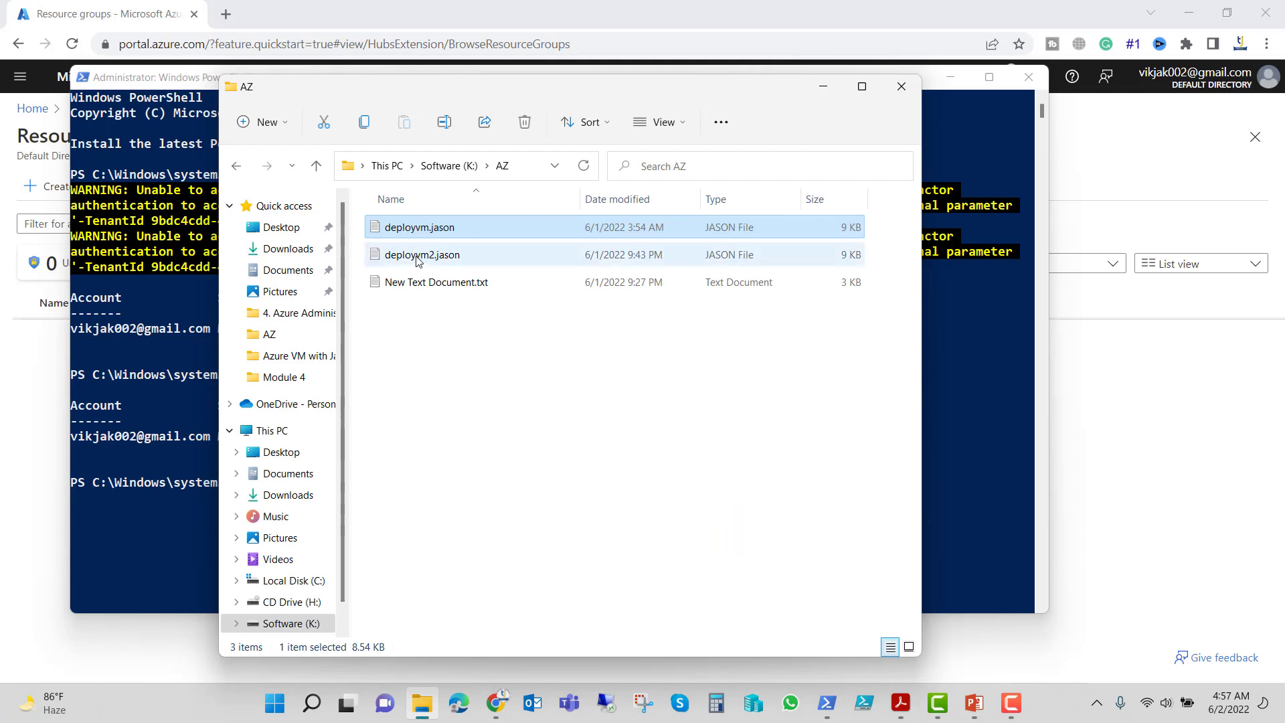
{"action": "mouse_move", "coordinate": [418, 227]}
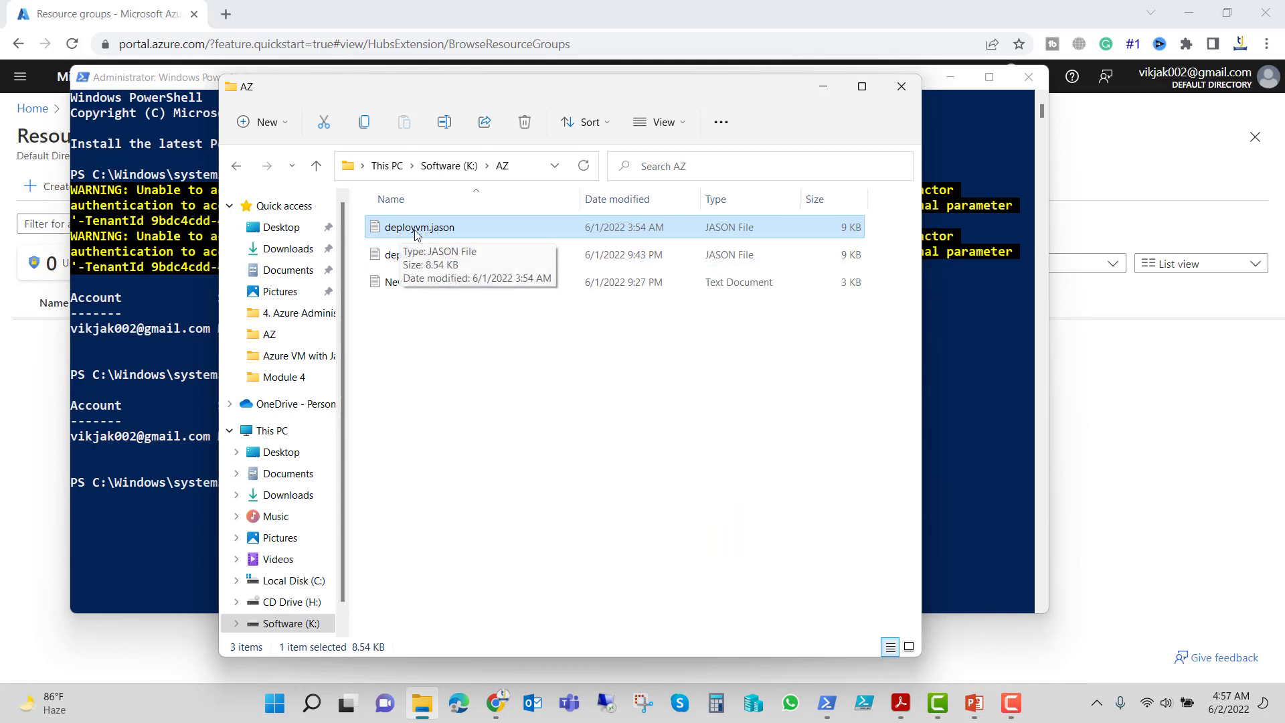
{"action": "double_click", "coordinate": [419, 227]}
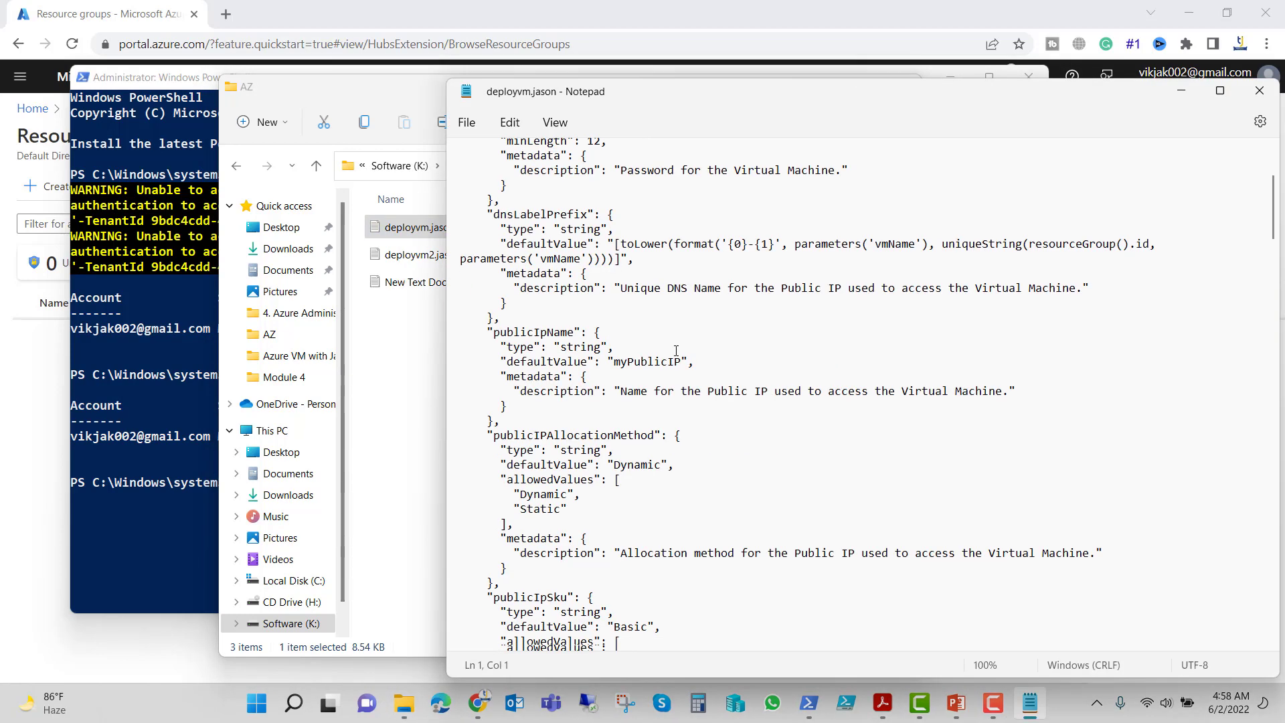
{"action": "scroll", "scroll_direction": "down", "scroll_amount": 3}
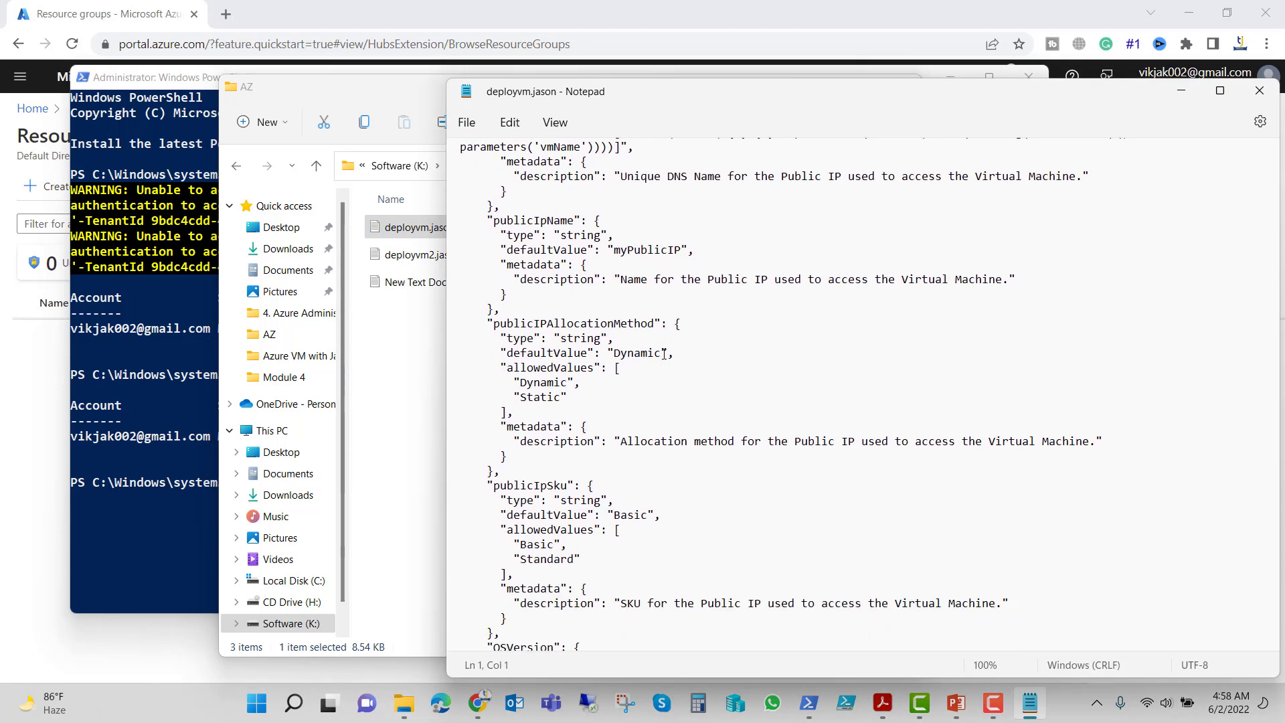
{"action": "scroll", "scroll_direction": "down", "scroll_amount": 3}
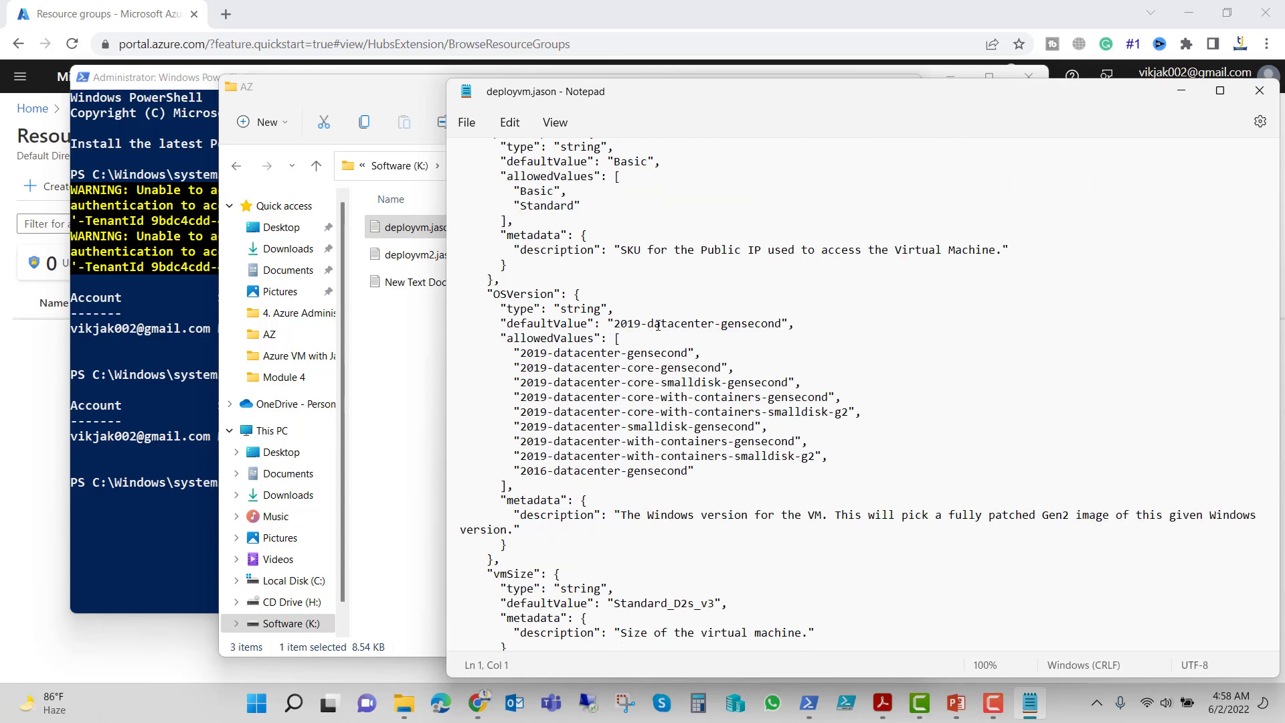
{"action": "mouse_move", "coordinate": [756, 339]}
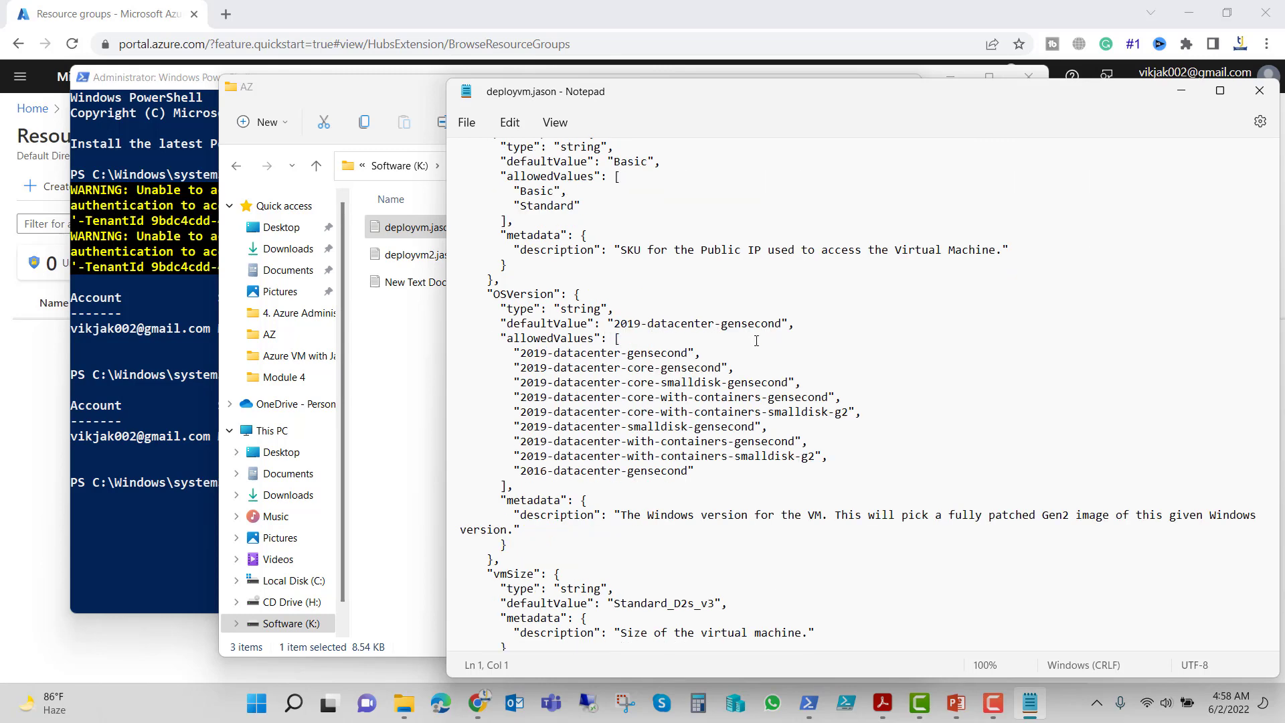
{"action": "scroll", "scroll_direction": "down", "scroll_amount": 3}
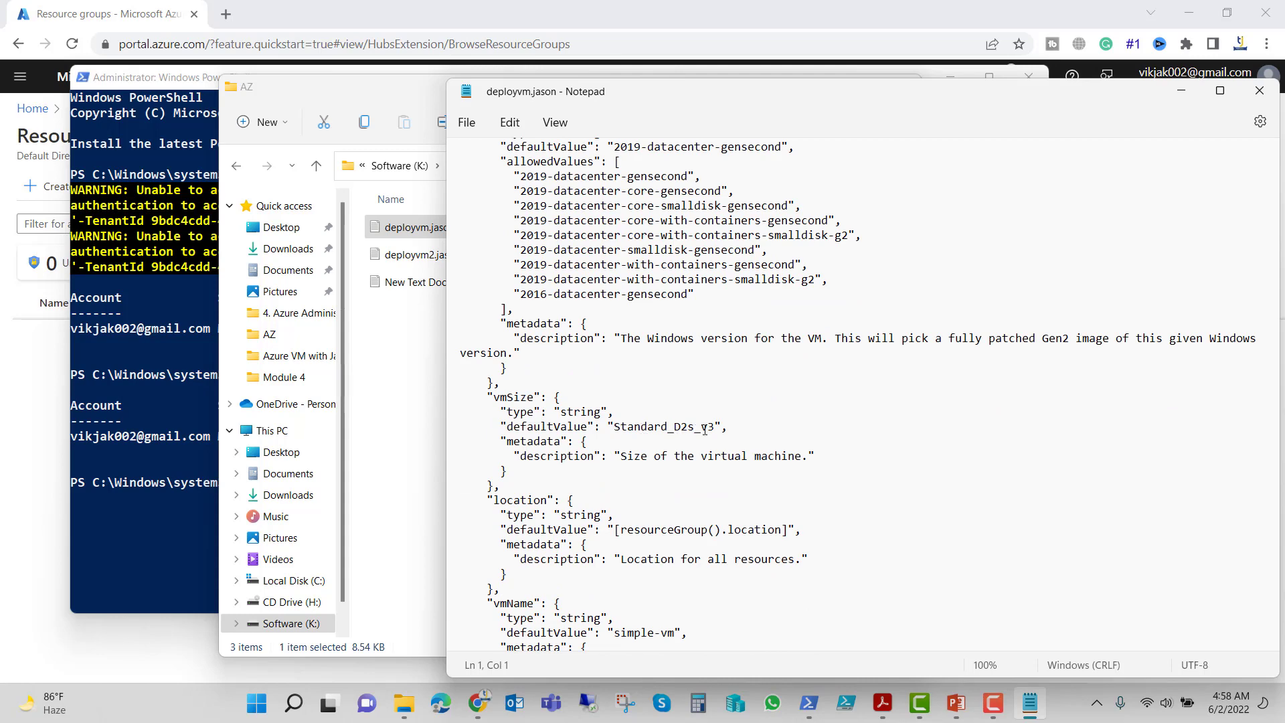
{"action": "scroll", "scroll_direction": "down", "scroll_amount": 3}
{"action": "type", "text": "N"}
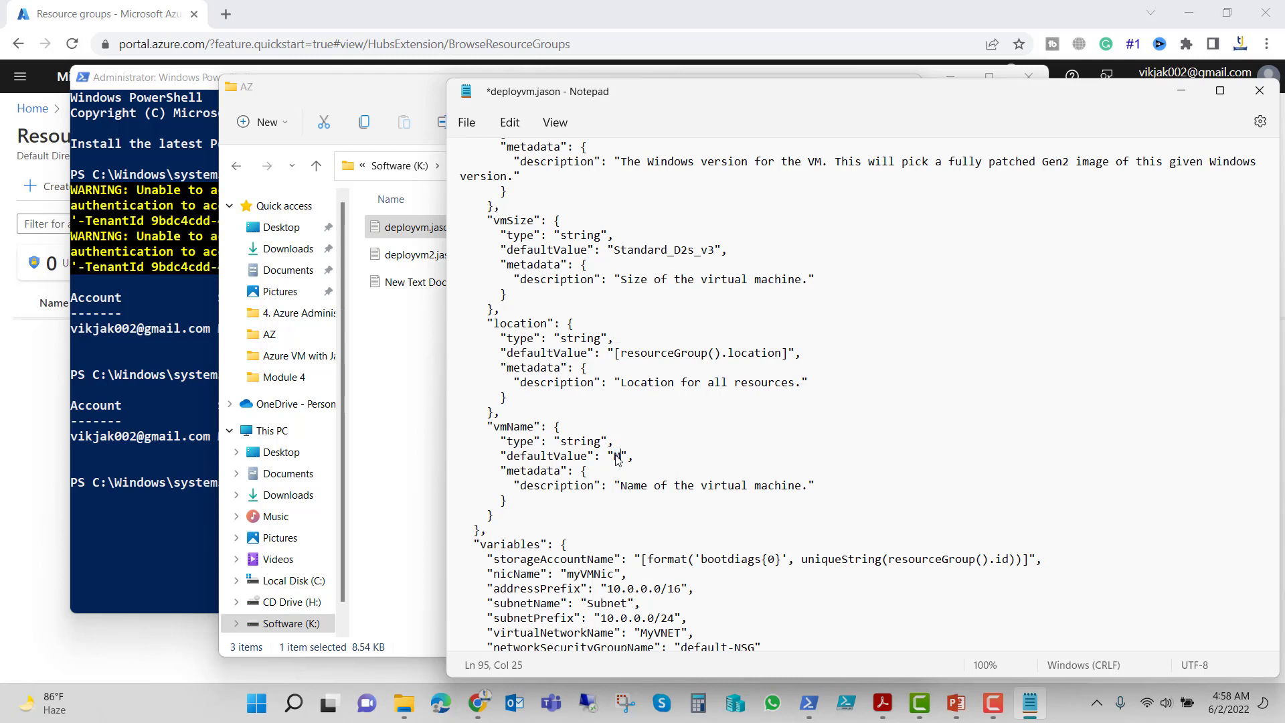
{"action": "type", "text": "yVM01"}
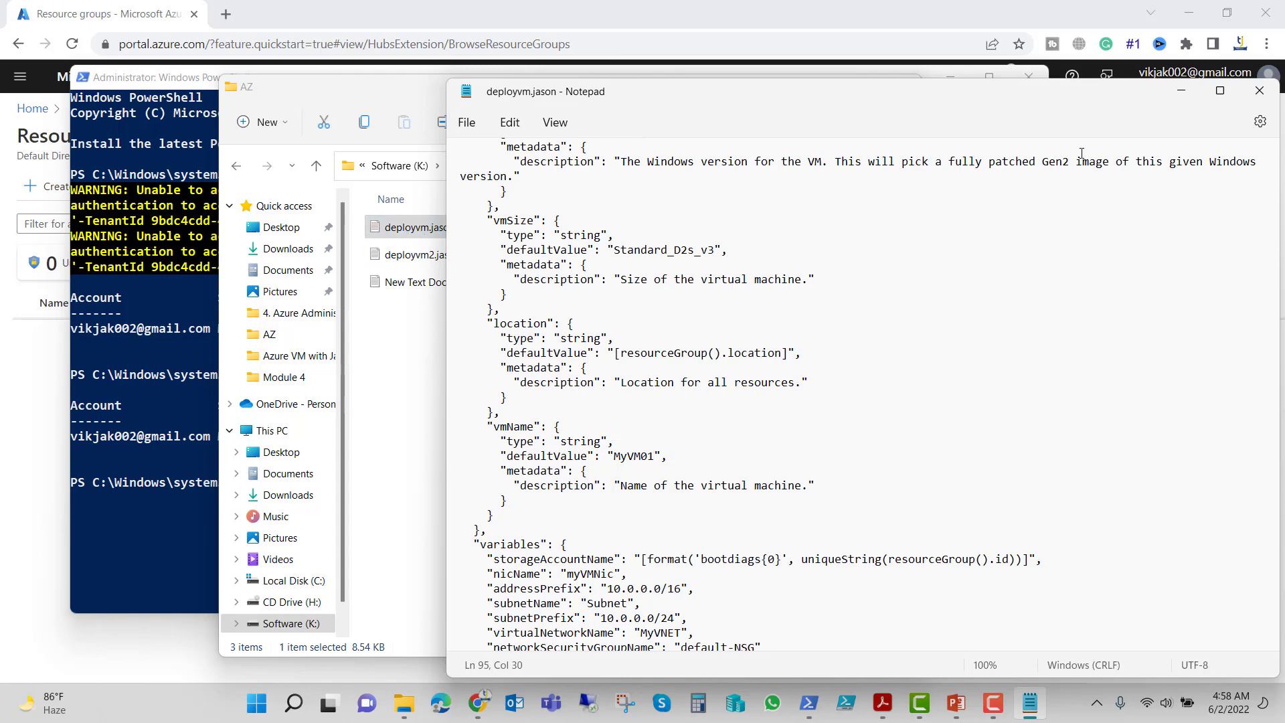
{"action": "scroll", "scroll_direction": "down", "scroll_amount": 3}
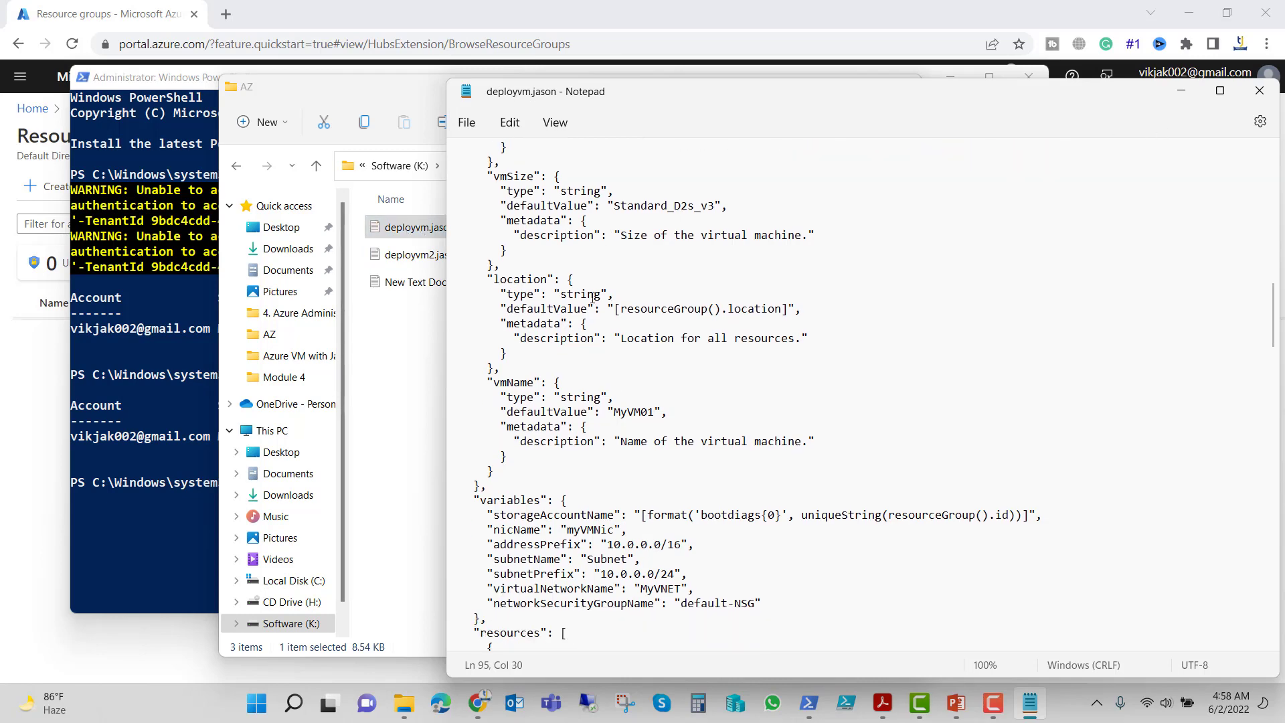
{"action": "scroll", "scroll_direction": "up", "scroll_amount": 3}
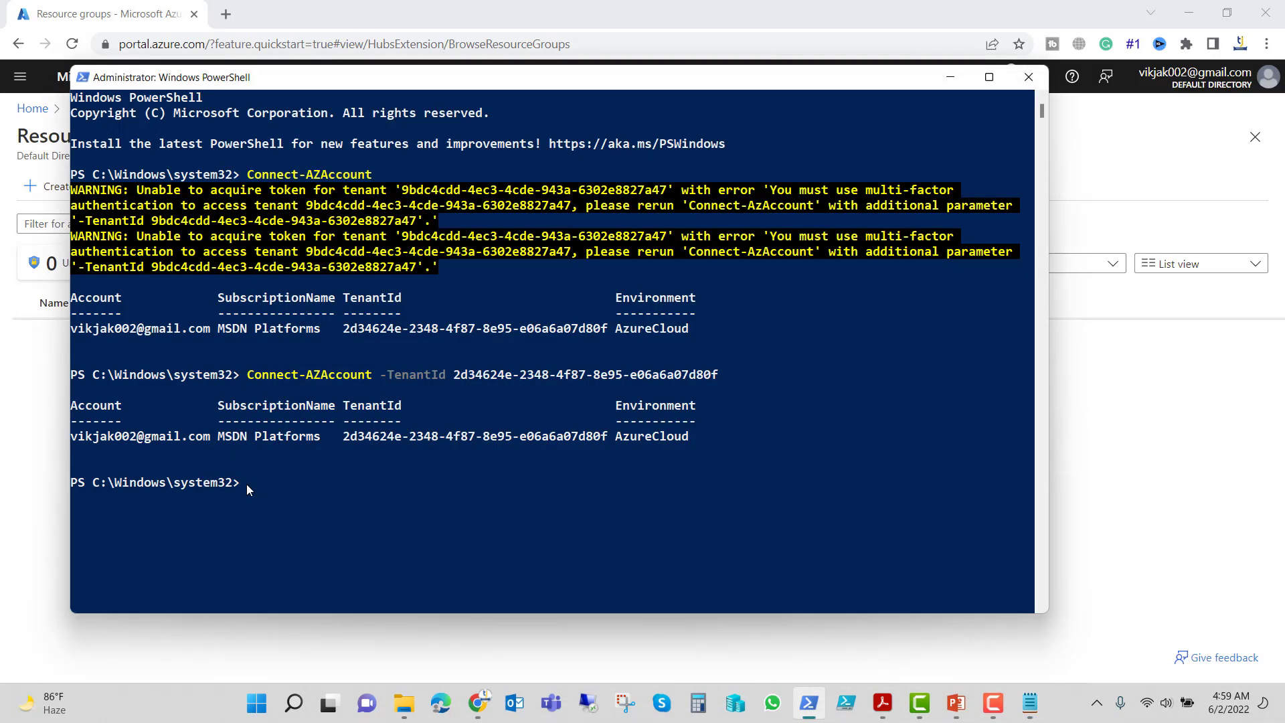
- Create resource group NewRG6 in eastus and deploy K:\AZ\deployvm.jason into it as admin jack
{"action": "type", "text": "New-AzResourceGroup -Name NewRG6 -Location eastus"}
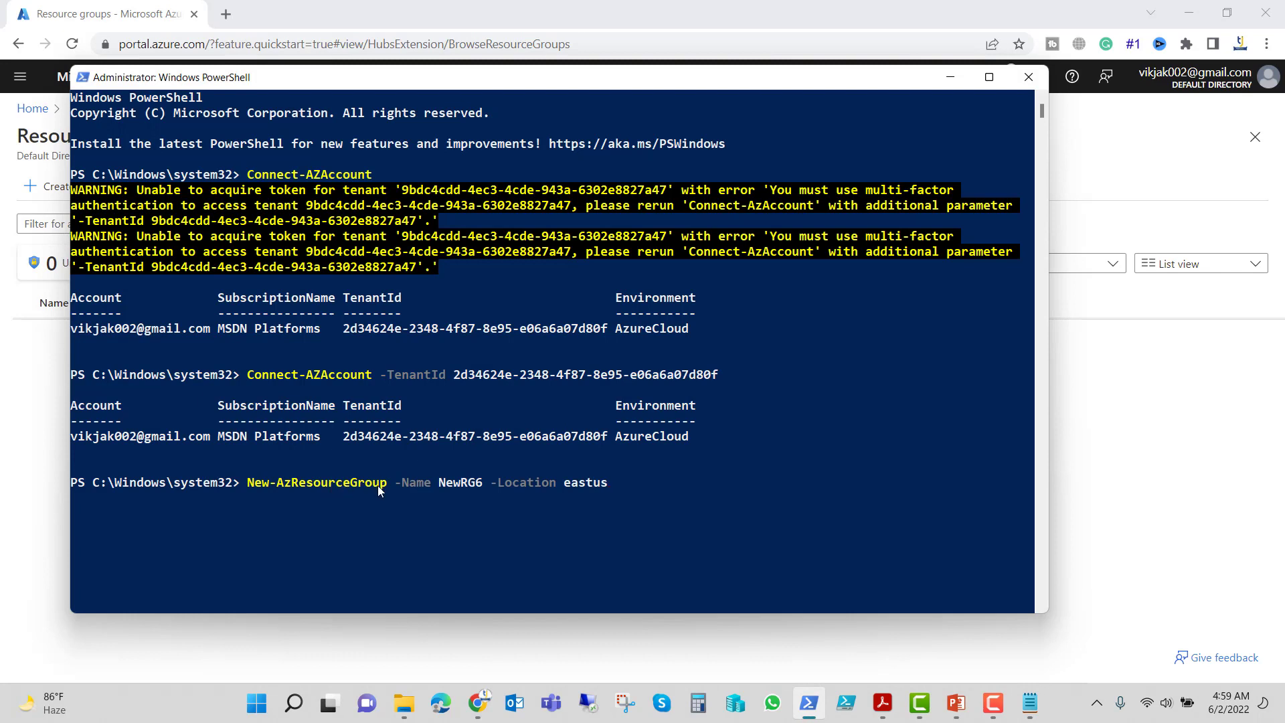
{"action": "mouse_move", "coordinate": [473, 491]}
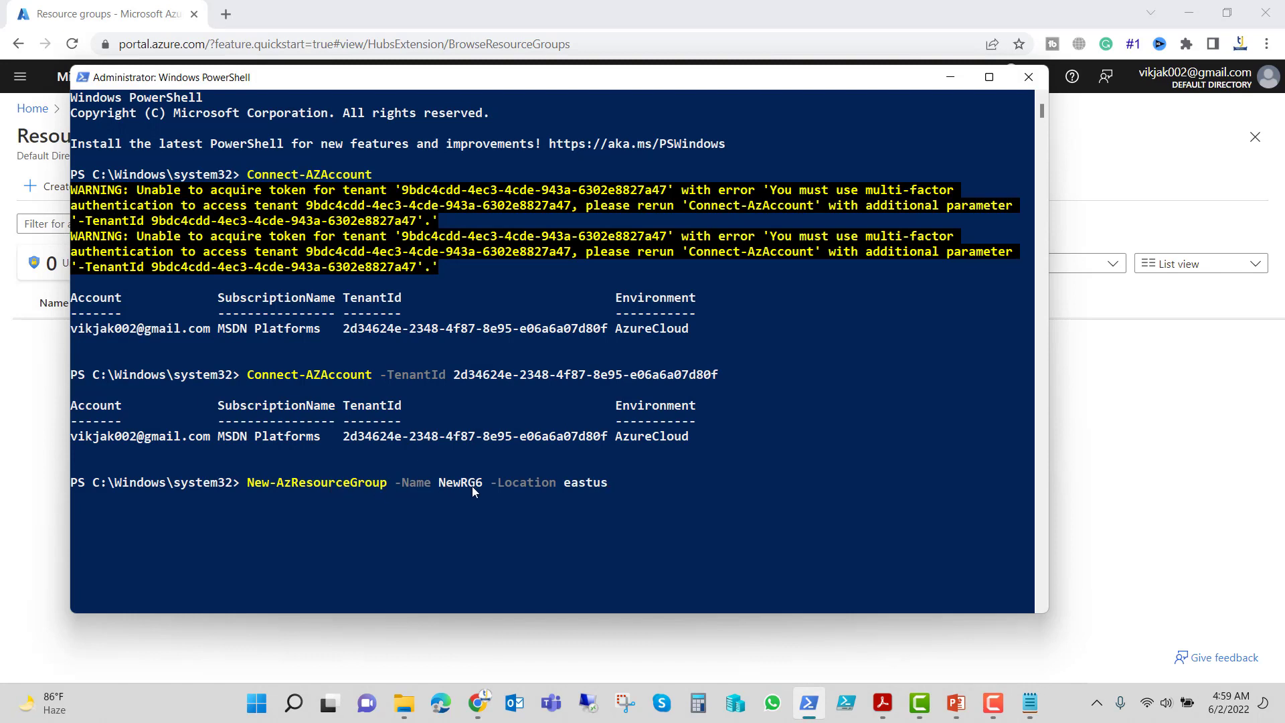
{"action": "mouse_move", "coordinate": [603, 508]}
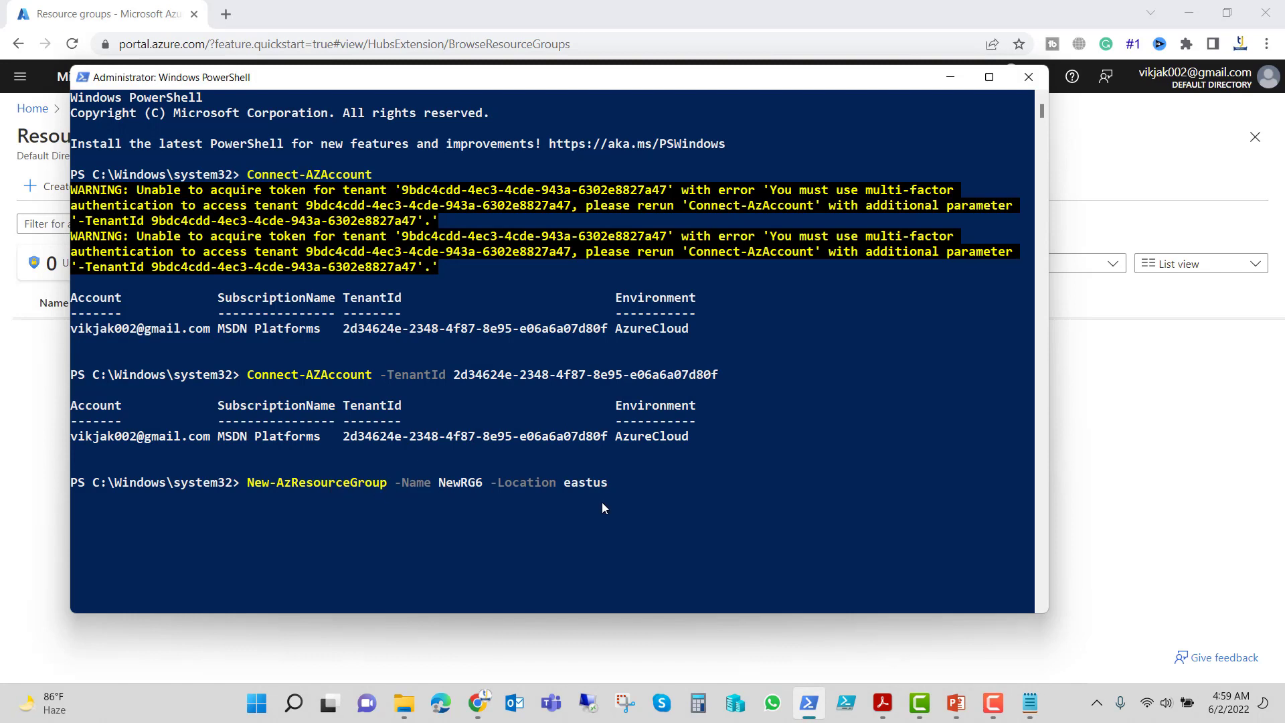
{"action": "key", "text": "Return"}
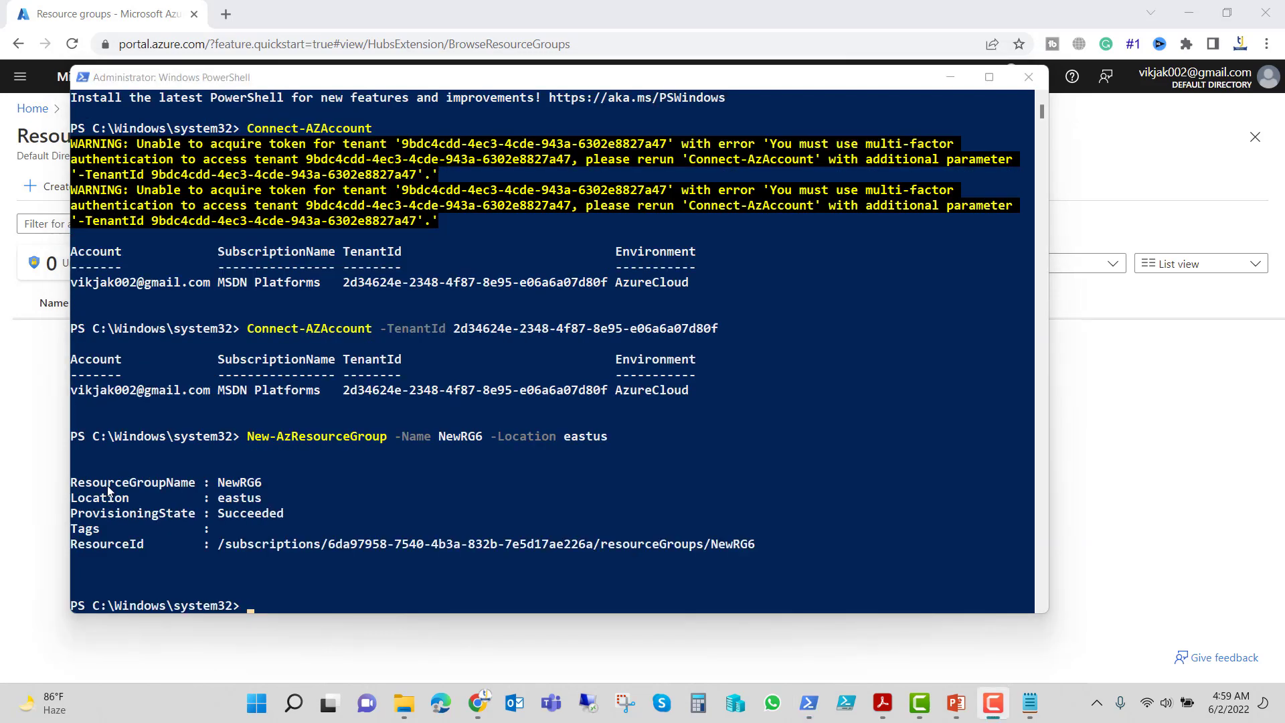
{"action": "mouse_move", "coordinate": [182, 504]}
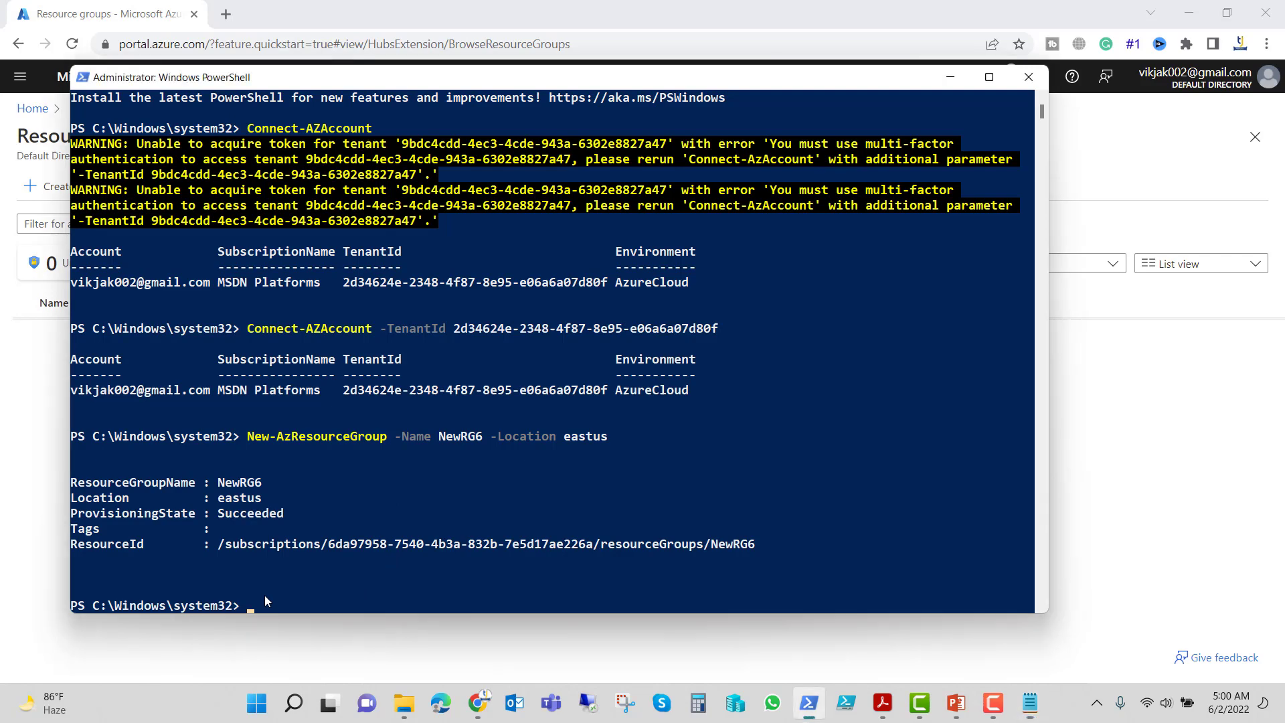
{"action": "type", "text": "New-AzResourceGroupDeployment -ResourceGroupName NewRG6 -TemplateUri K:\\AZ\\deployvm.jason"}
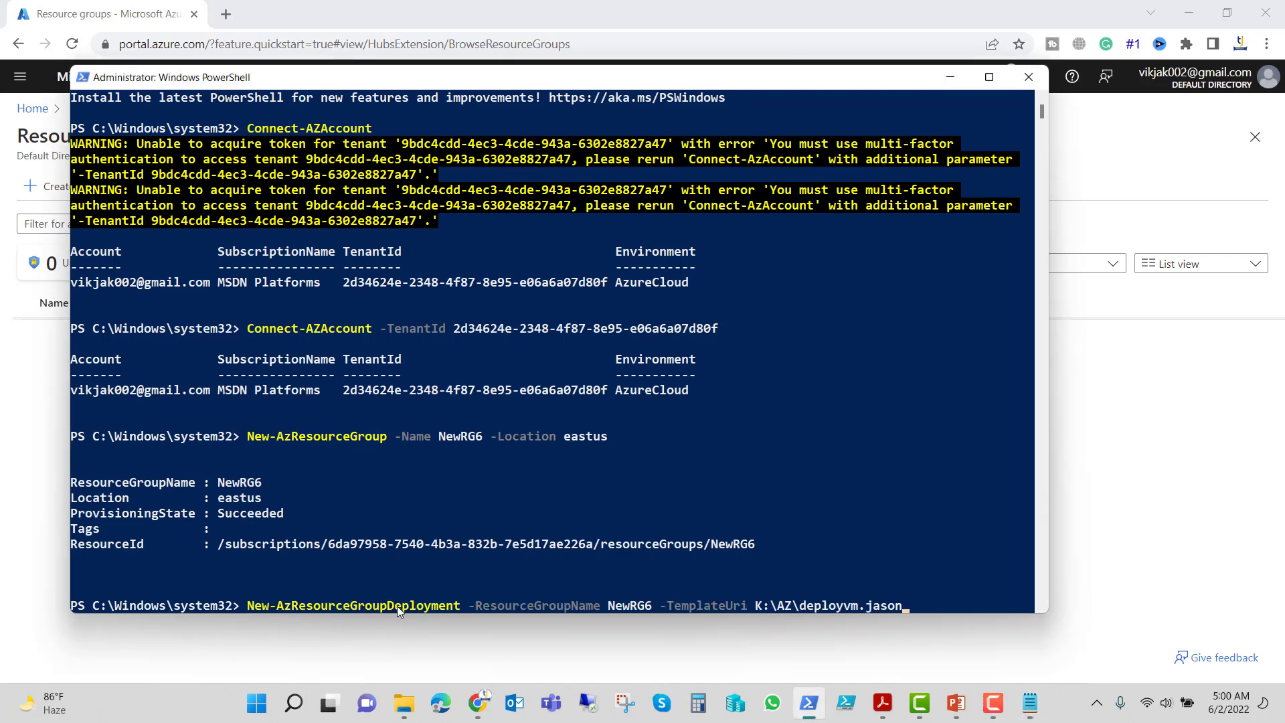
{"action": "mouse_move", "coordinate": [605, 610]}
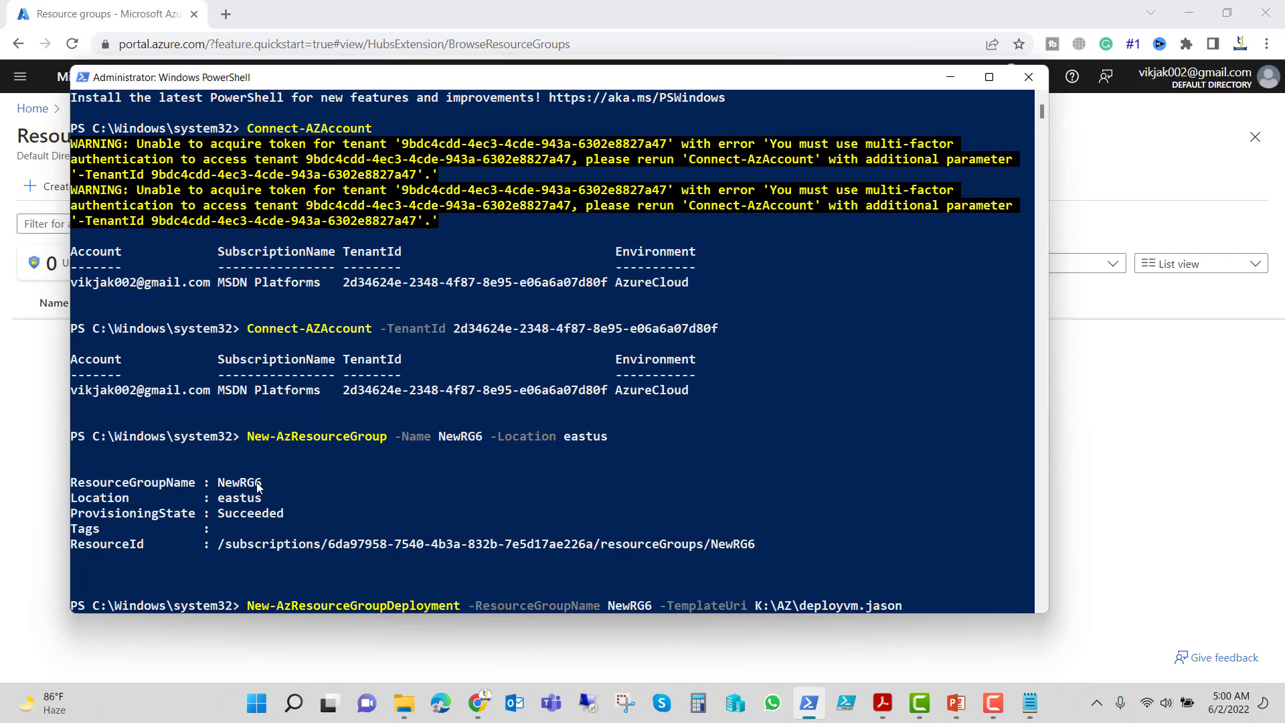
{"action": "mouse_move", "coordinate": [754, 606]}
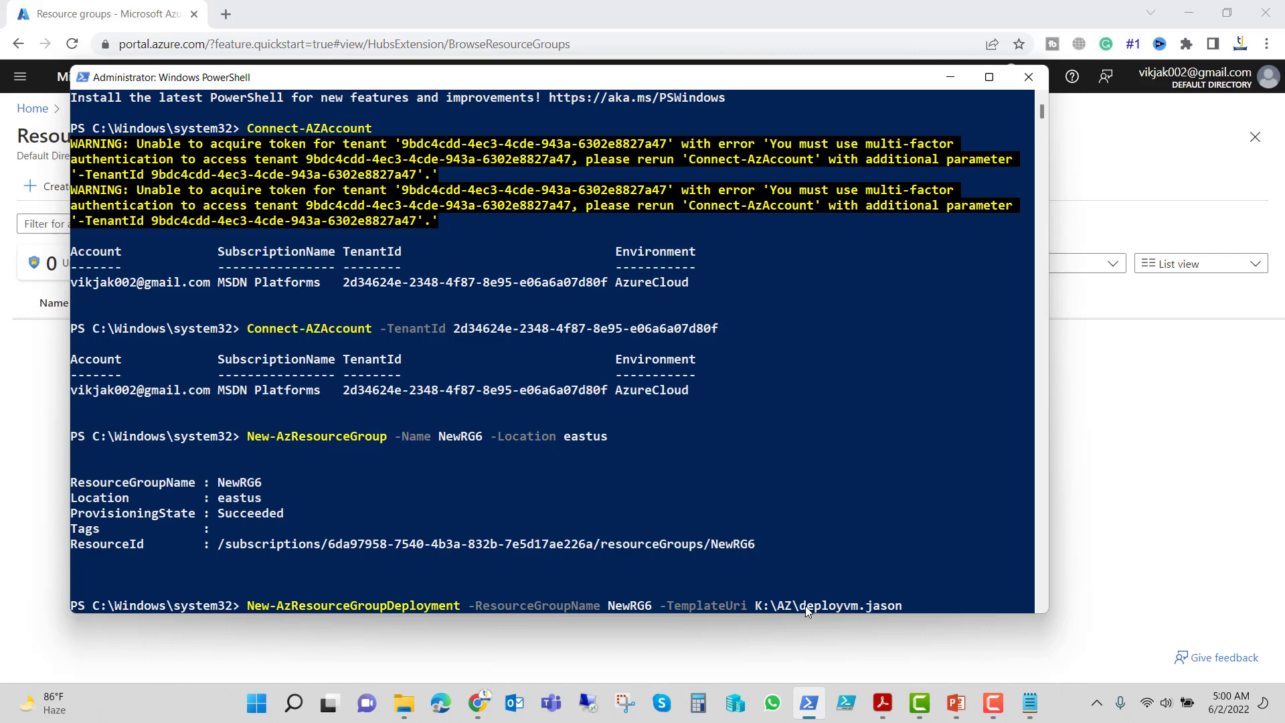
{"action": "mouse_move", "coordinate": [872, 554]}
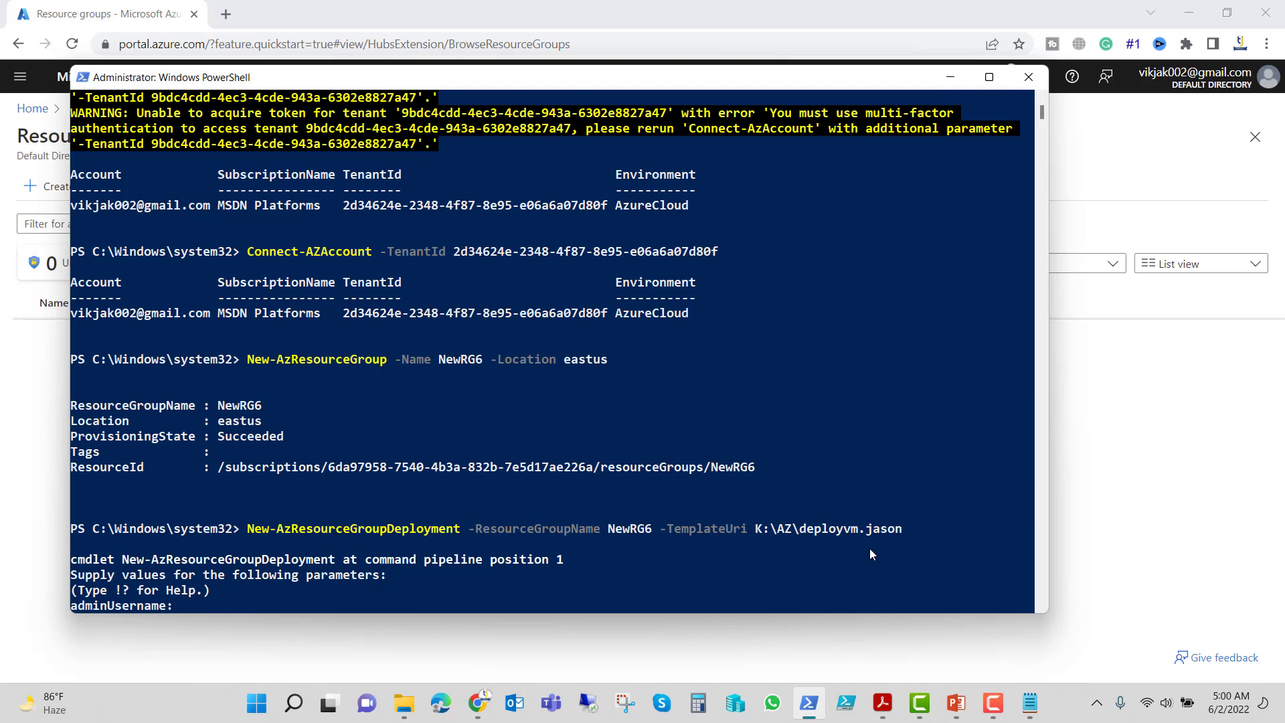
{"action": "type", "text": "jack"}
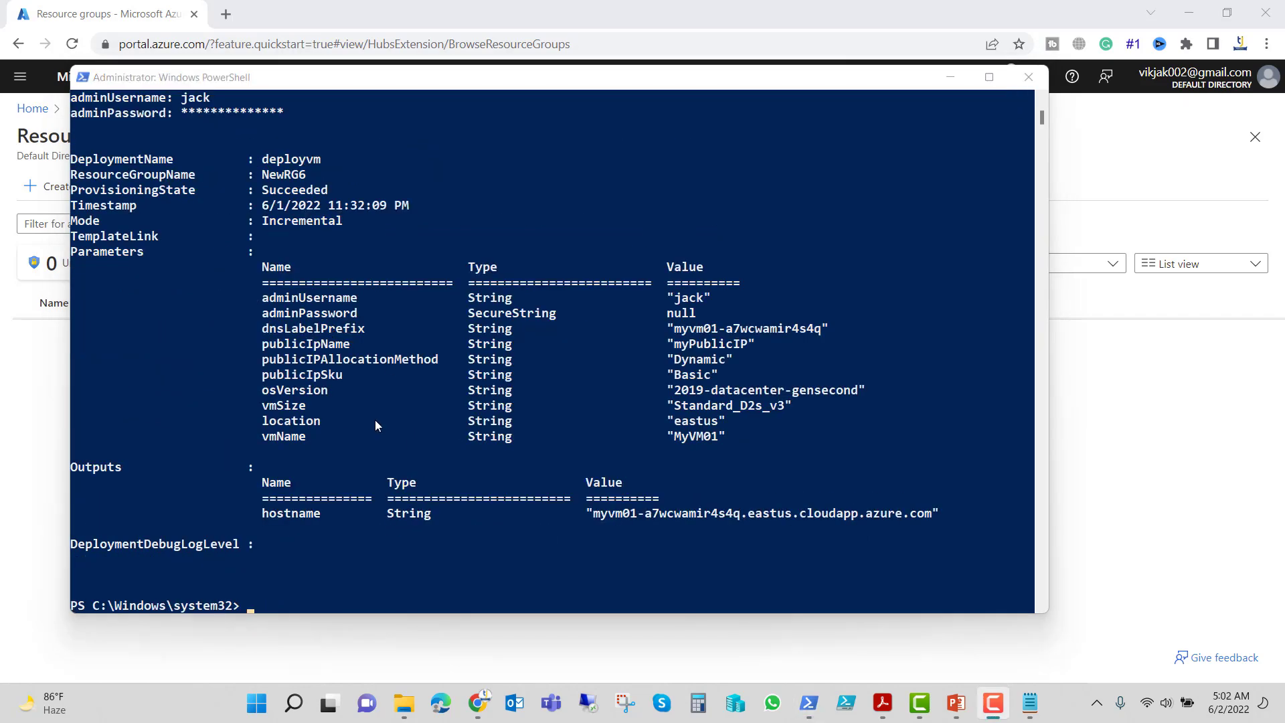
{"action": "scroll", "scroll_direction": "up", "scroll_amount": 3}
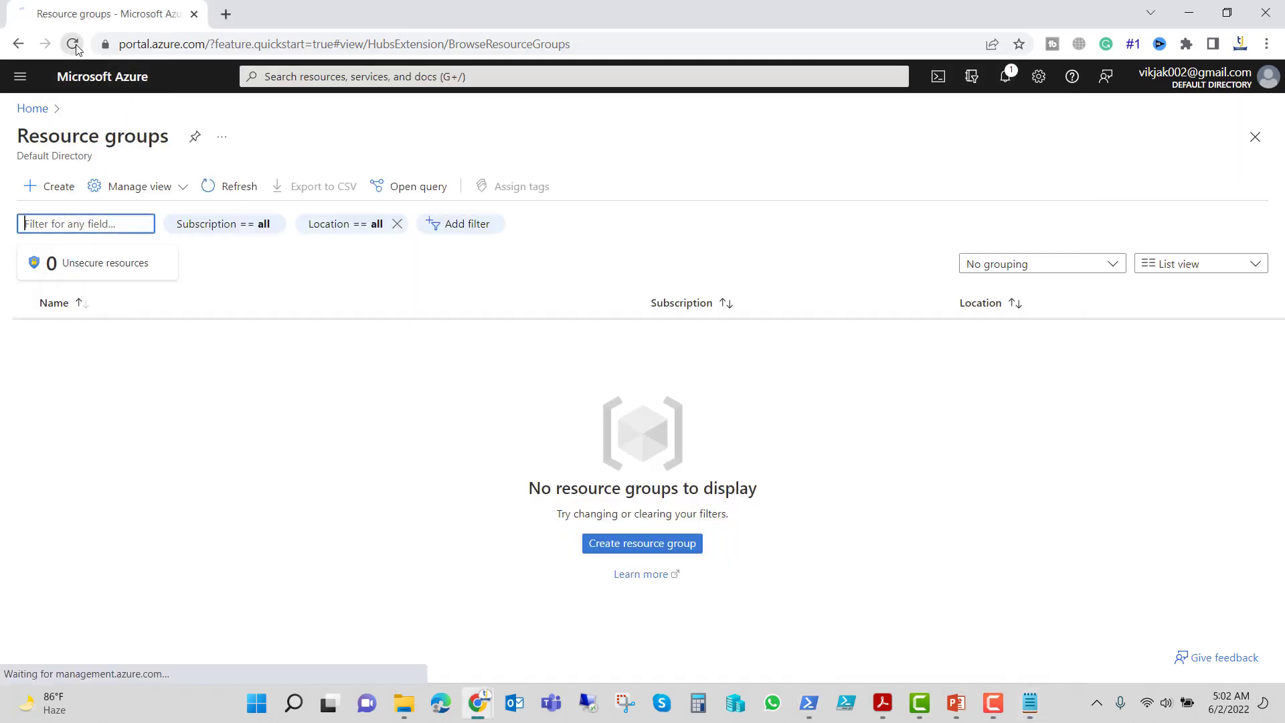
- Refresh the resource groups list, open NewRG6, and select its MyVM01 virtual machine
{"action": "left_click", "coordinate": [72, 44]}
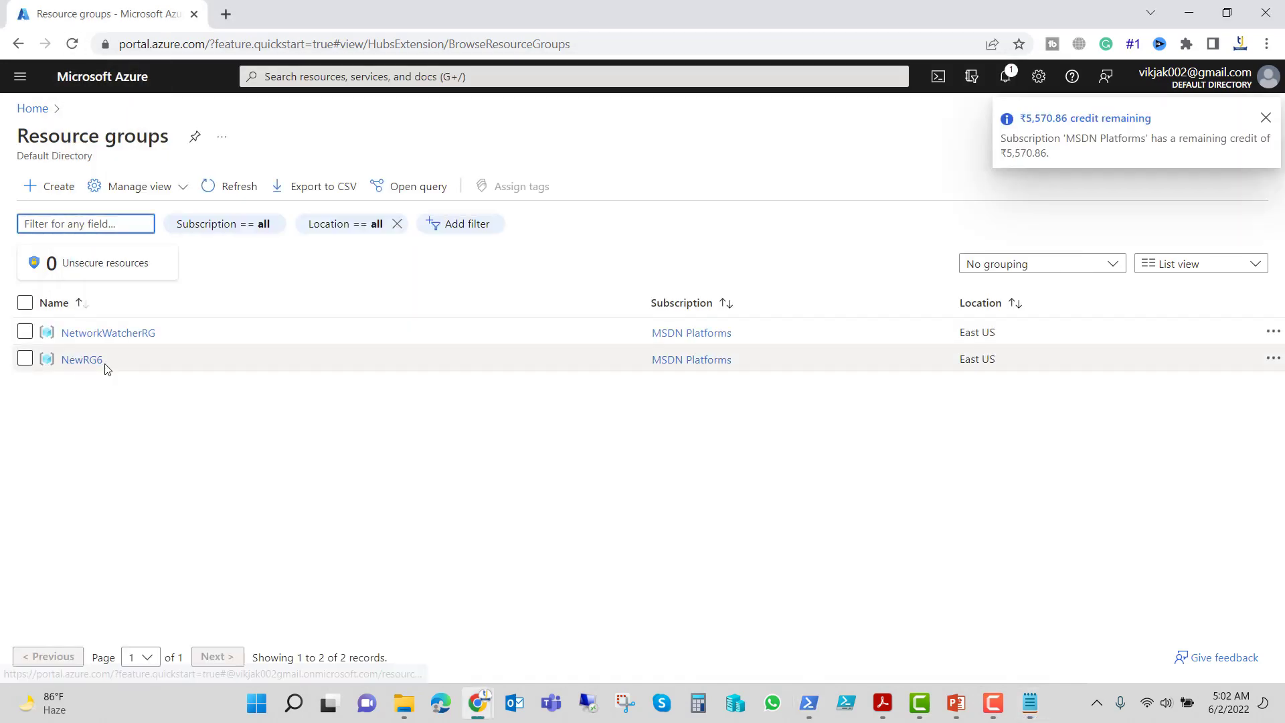
{"action": "left_click", "coordinate": [81, 359]}
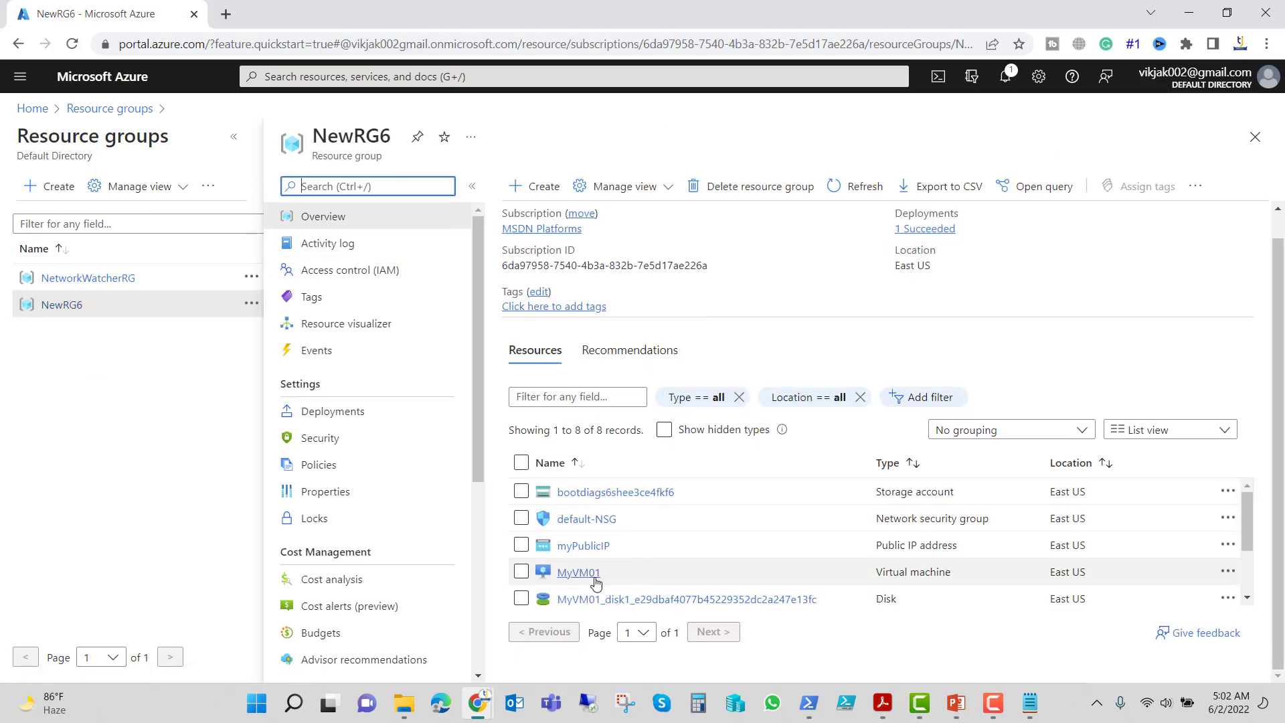
{"action": "mouse_move", "coordinate": [578, 573]}
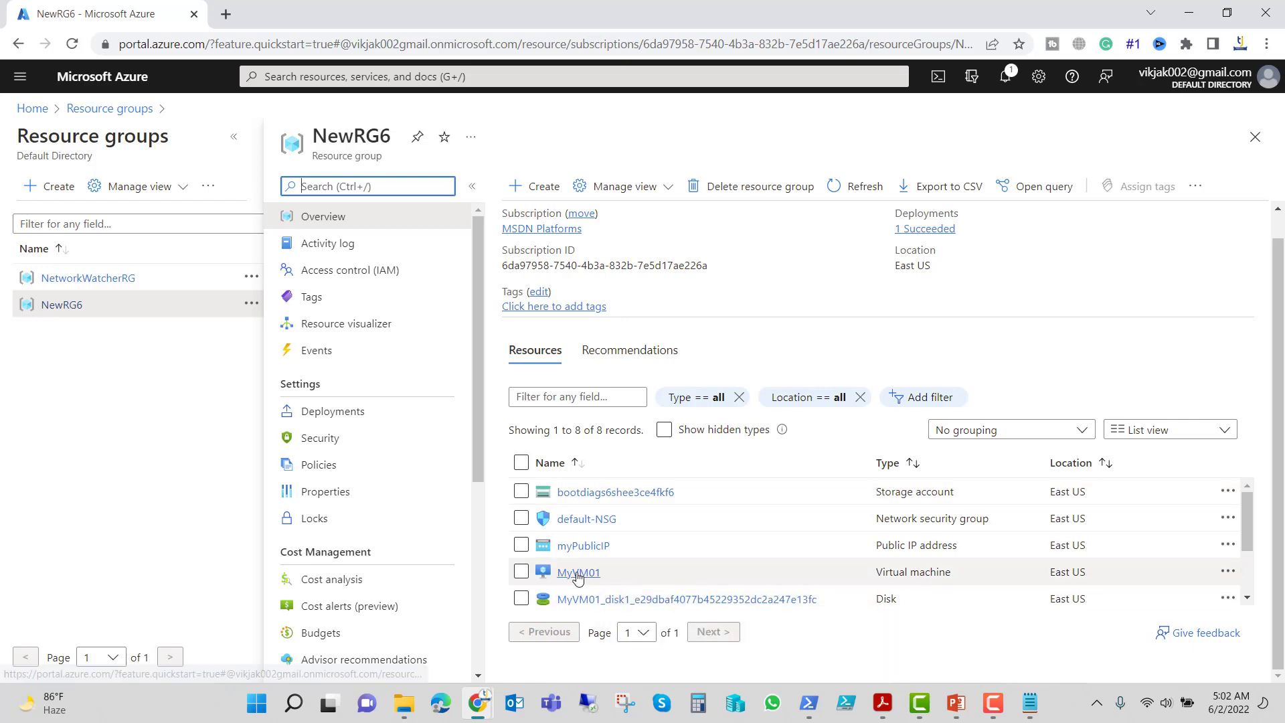
{"action": "left_click", "coordinate": [578, 571]}
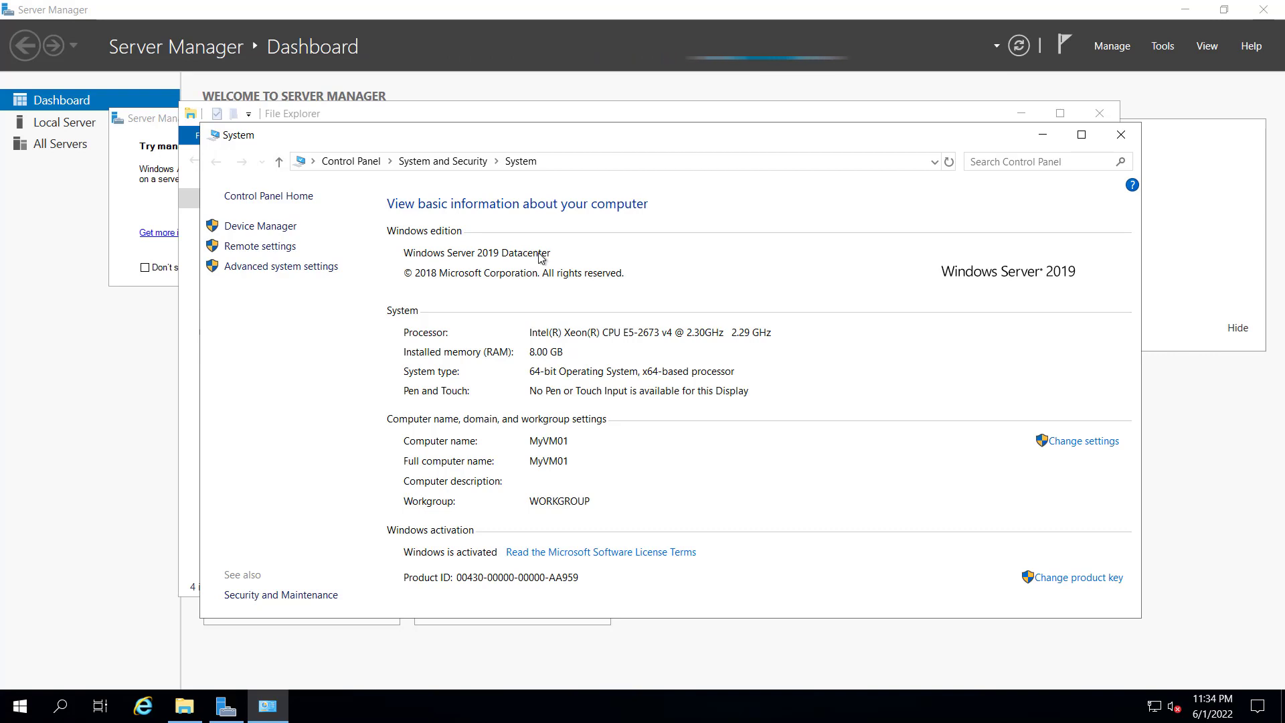
{"action": "mouse_move", "coordinate": [529, 448]}
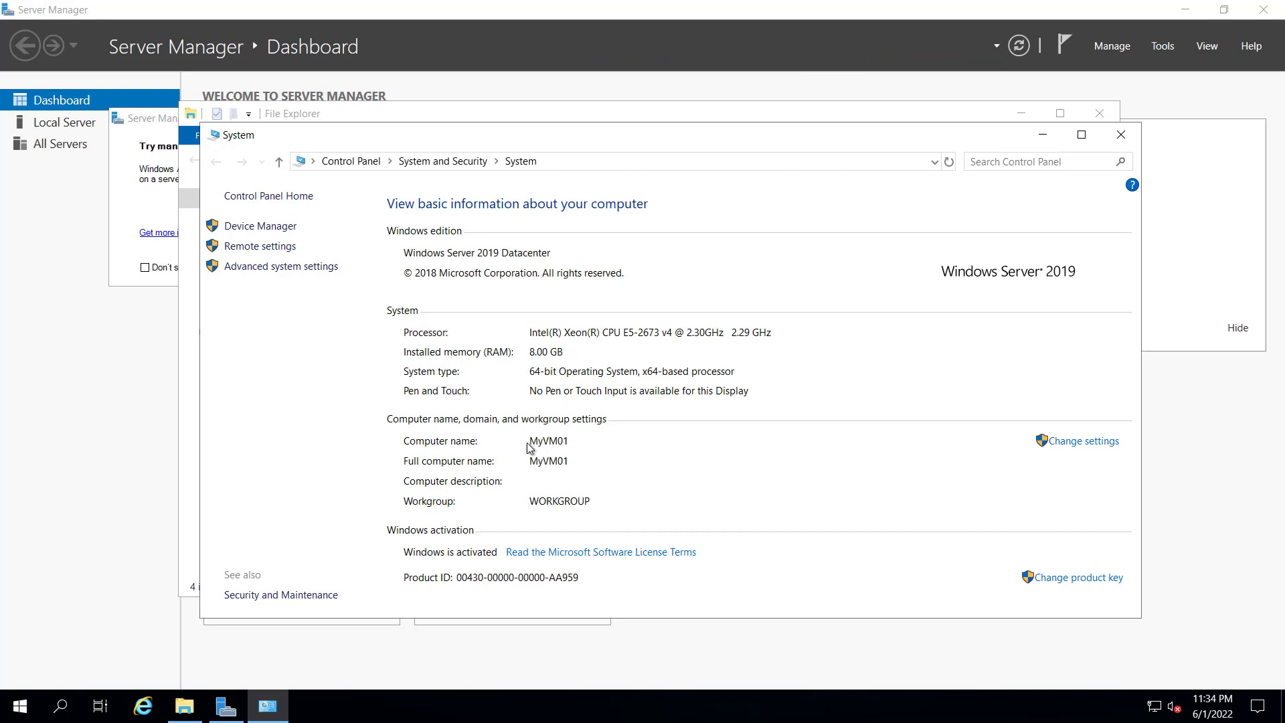
- Close the MyVM01 remote session, return to Resource groups, and switch to PowerShell
{"action": "left_click", "coordinate": [1121, 135]}
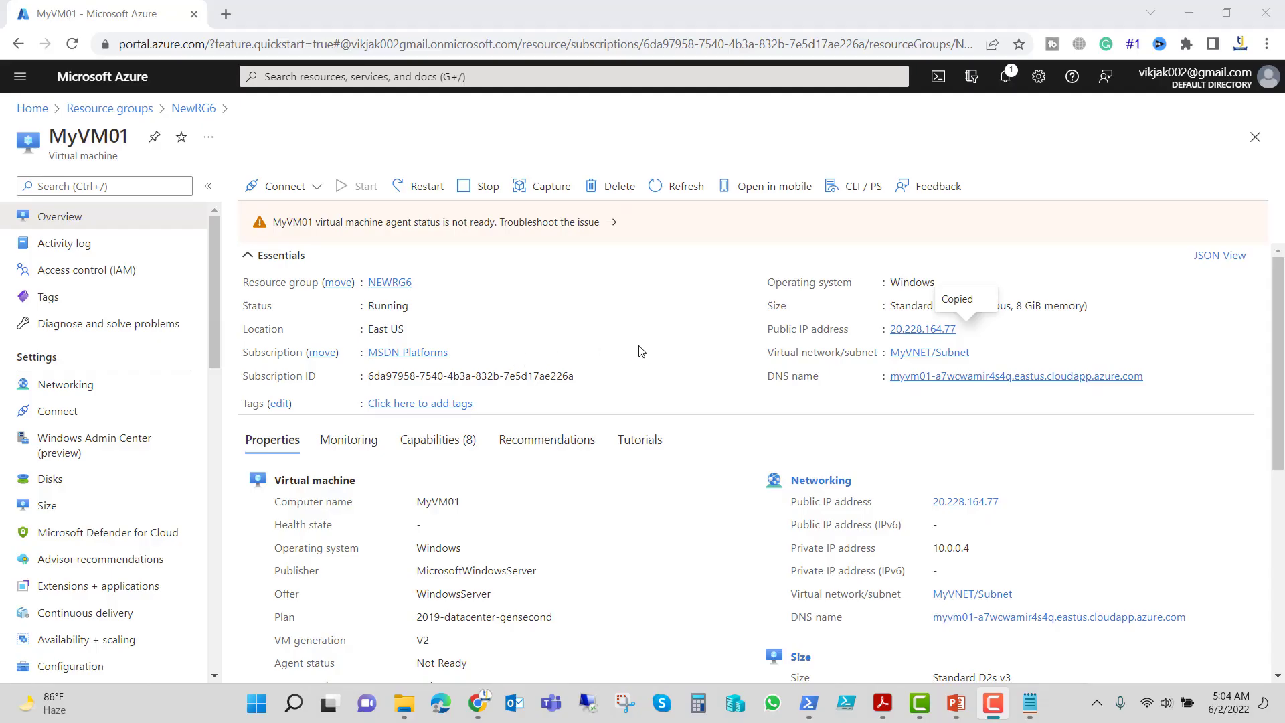
{"action": "left_click", "coordinate": [109, 107]}
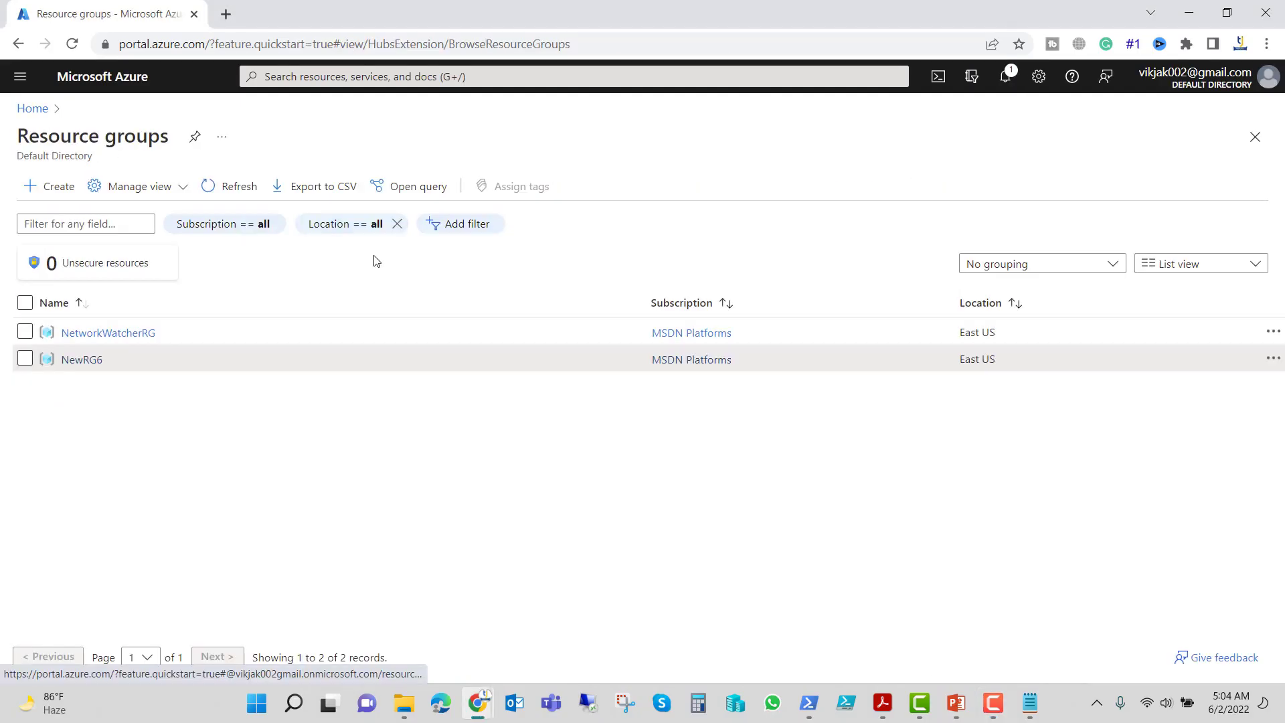
{"action": "left_click", "coordinate": [807, 704]}
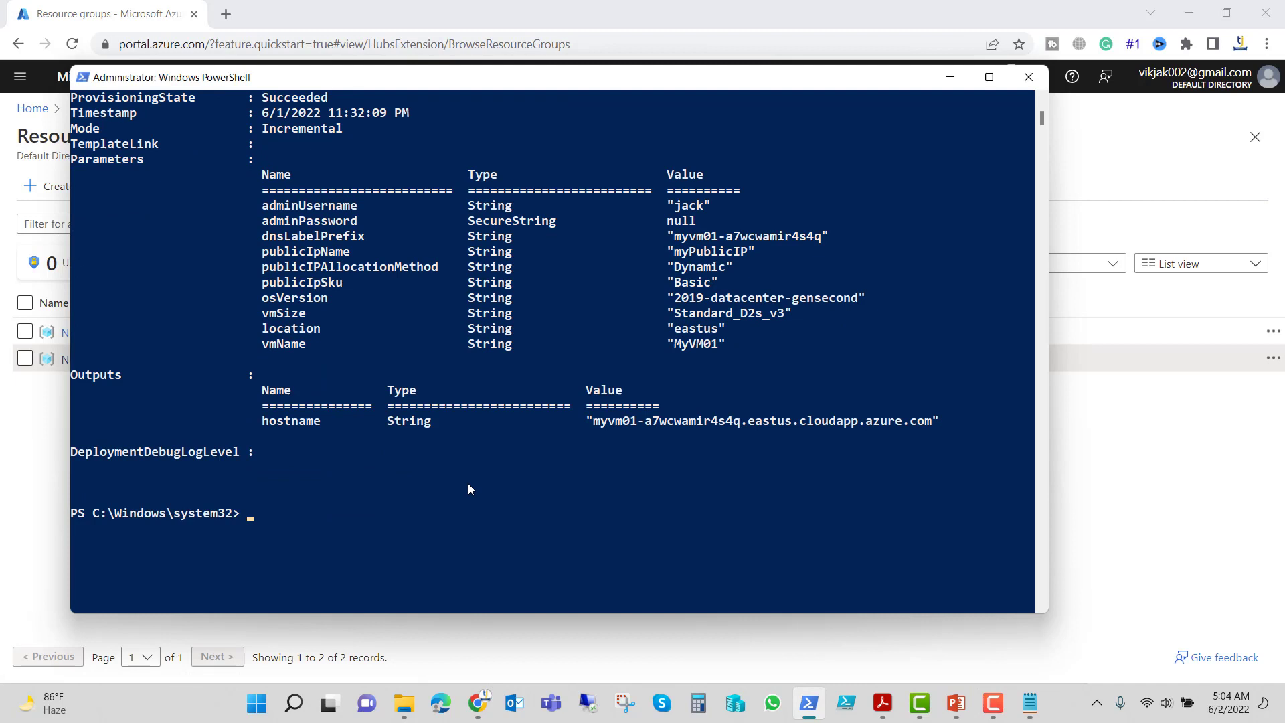
- Create resource group NewRG9 in eastus and bring up the K:\AZ templates folder
{"action": "type", "text": "New-AzResourceGroup -Name NewRG9 -Location eastus"}
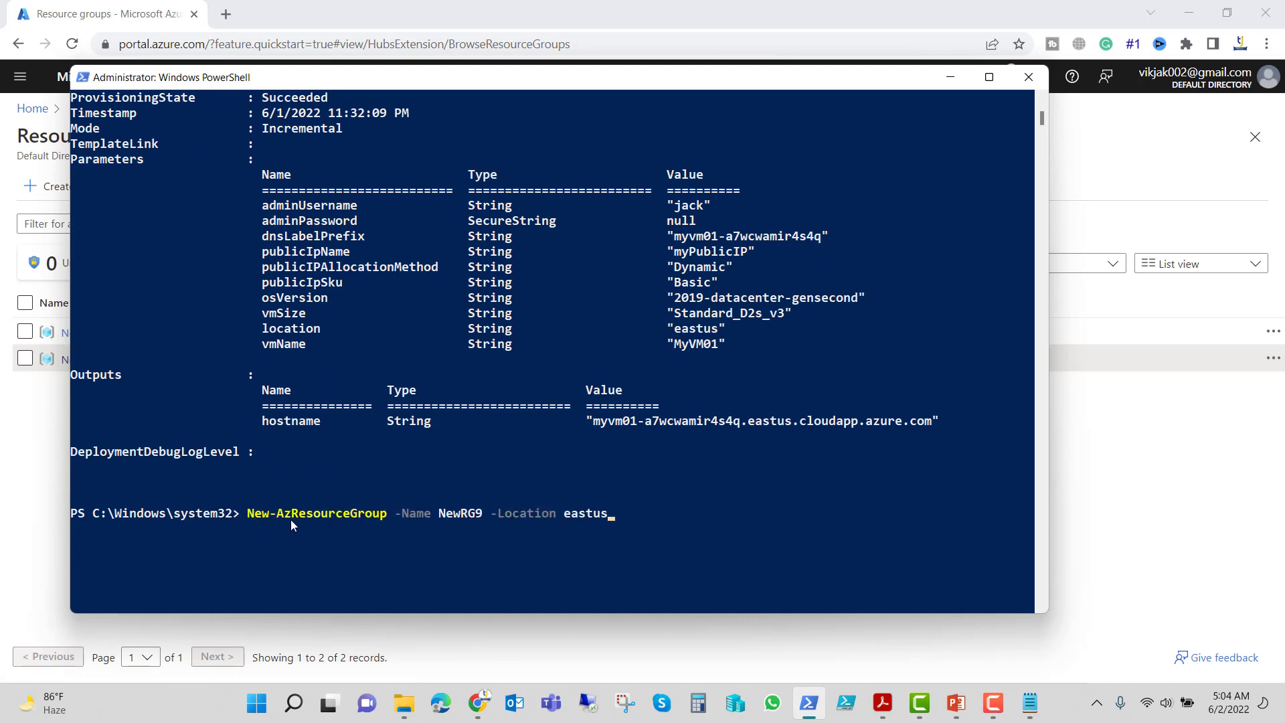
{"action": "mouse_move", "coordinate": [475, 521]}
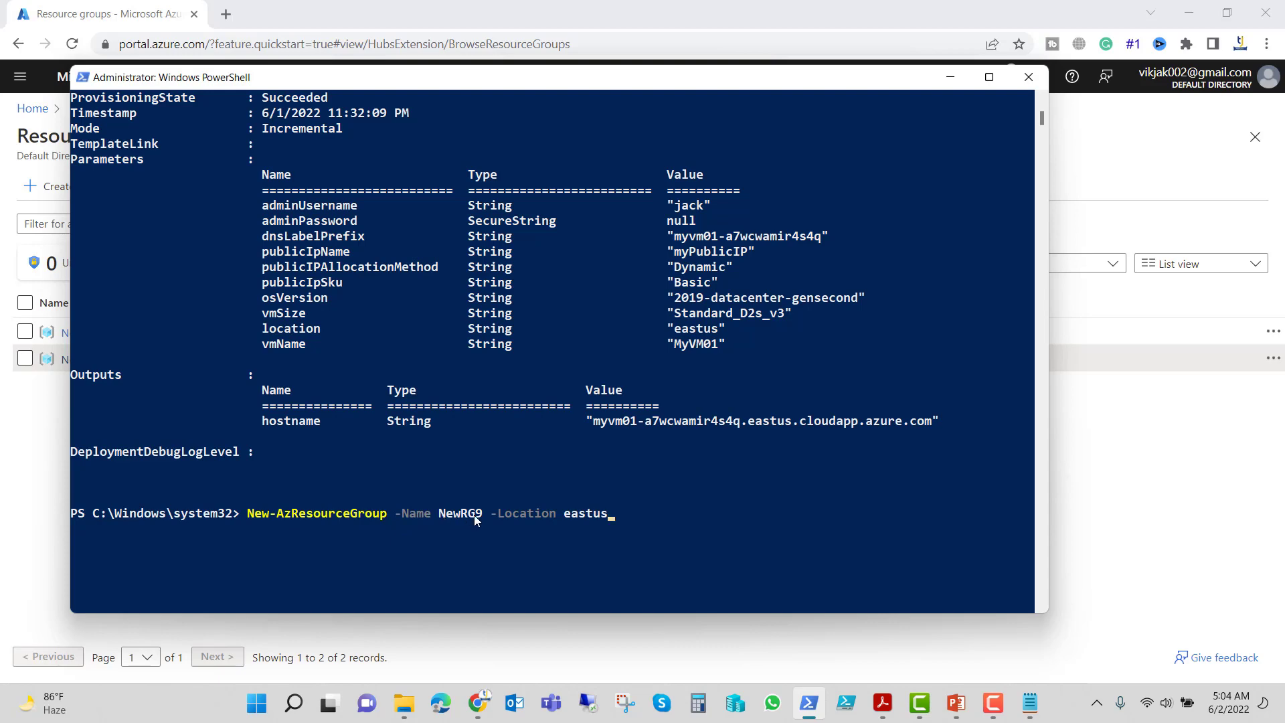
{"action": "mouse_move", "coordinate": [585, 535]}
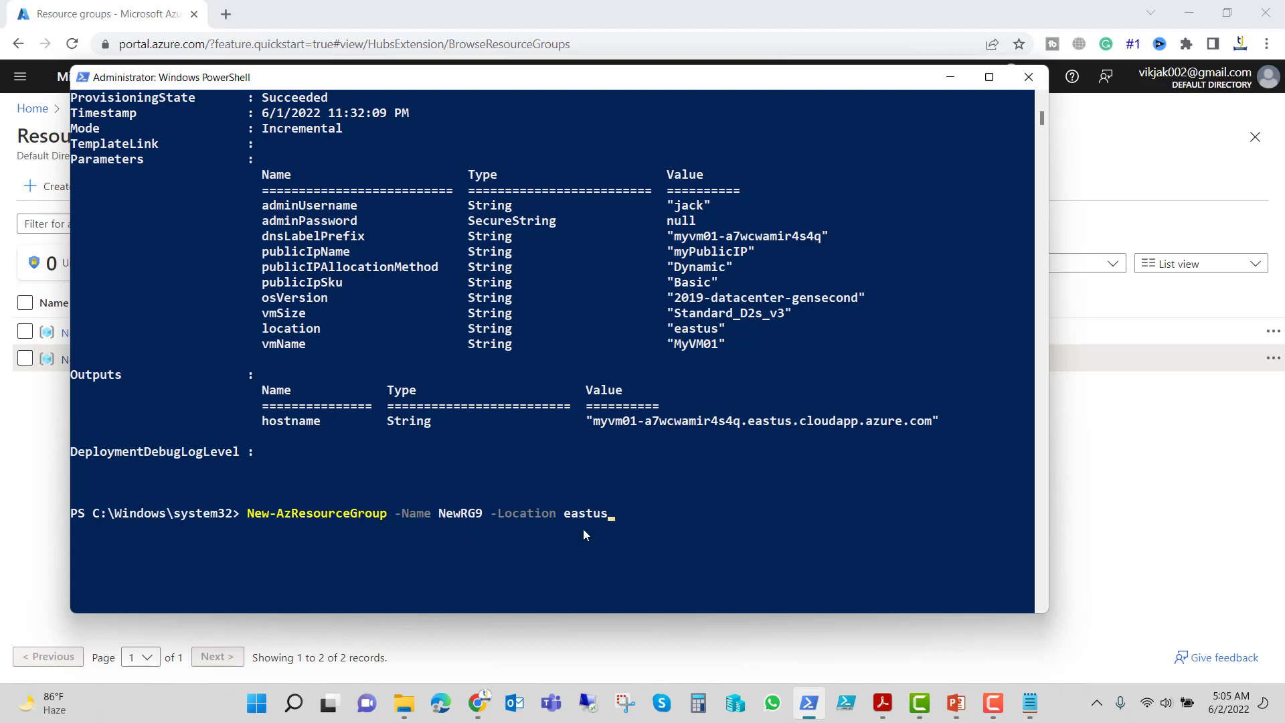
{"action": "key", "text": "Return"}
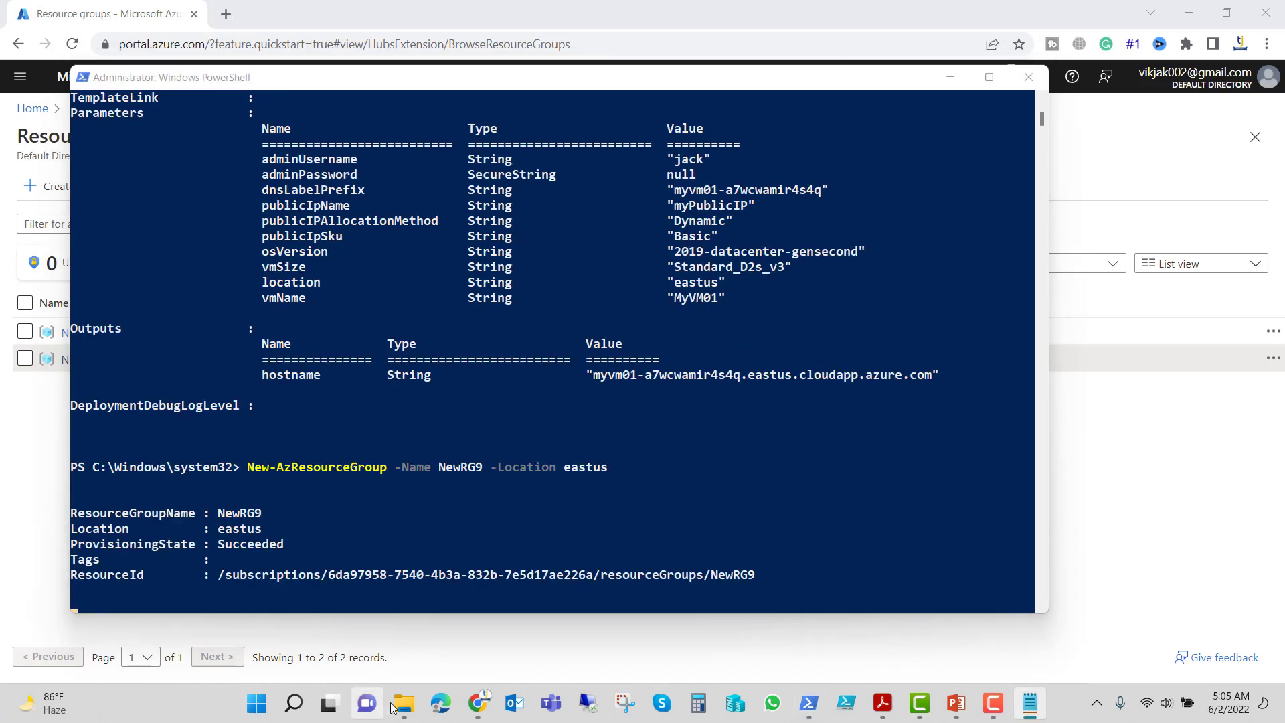
{"action": "left_click", "coordinate": [401, 704]}
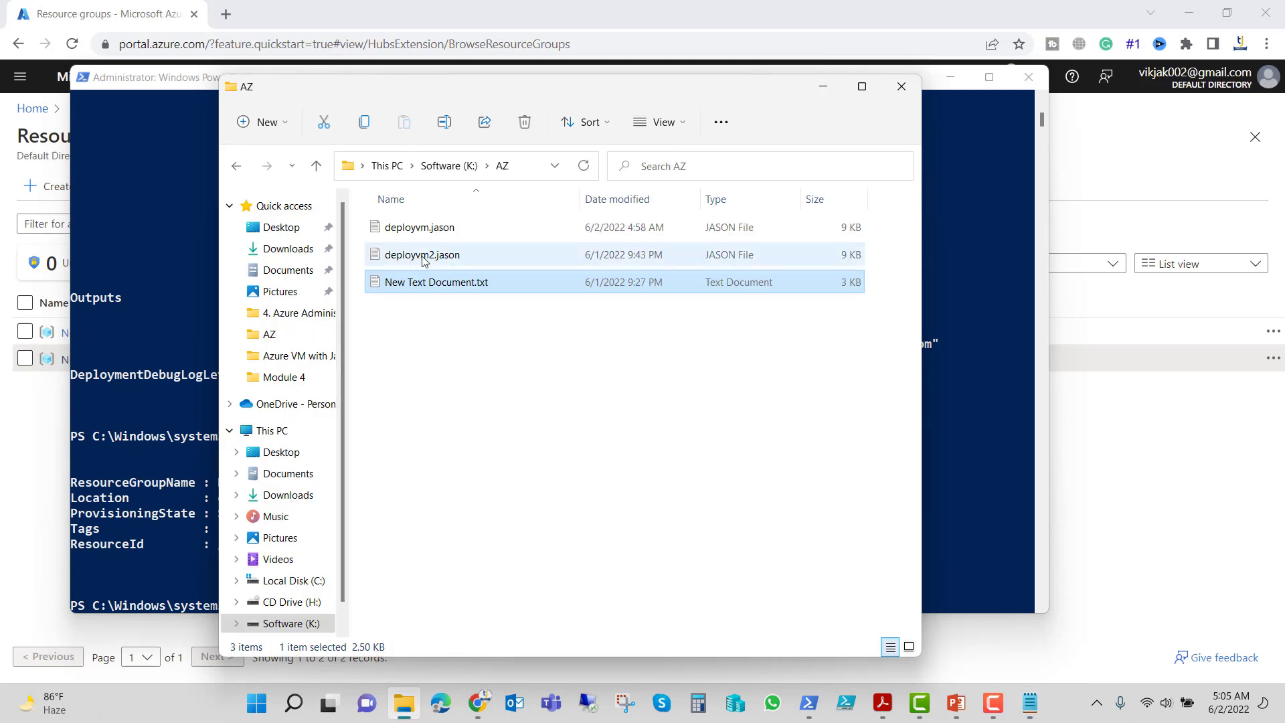
- Review deployvm2.jason's defaults (Static IP, Standard_B1ms, New-vm) in Notepad, then close it
{"action": "double_click", "coordinate": [423, 255]}
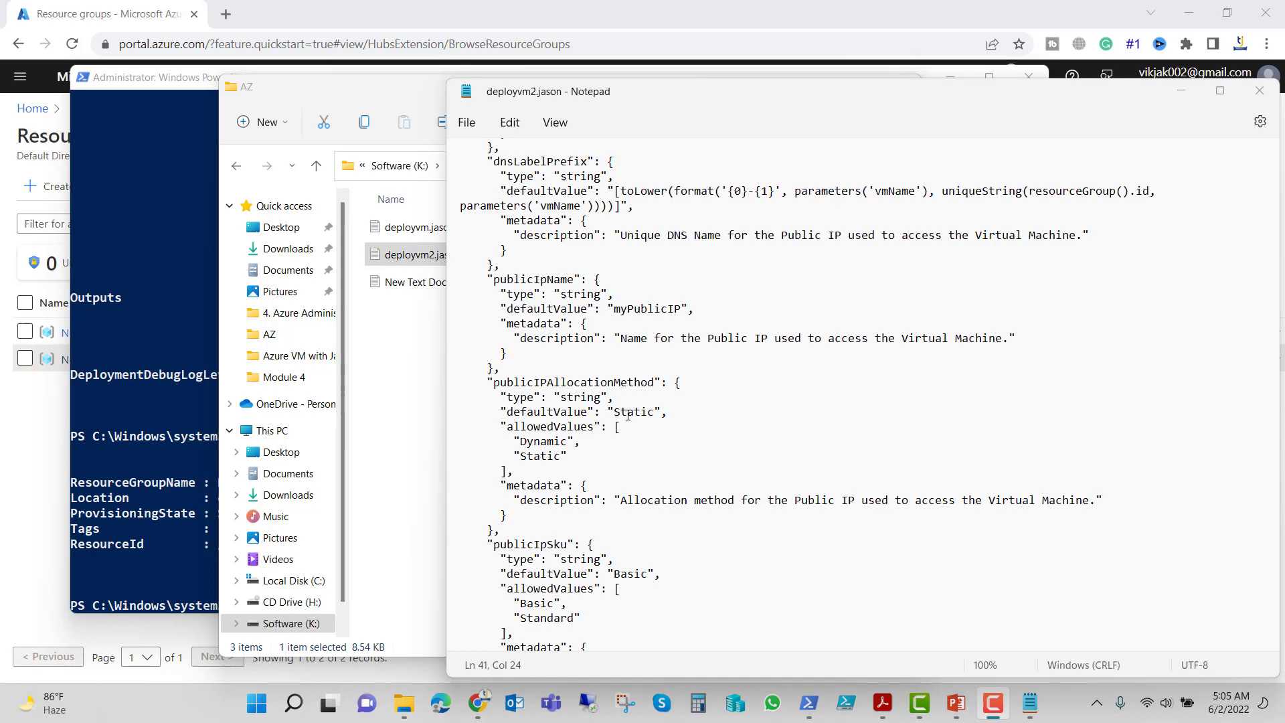
{"action": "scroll", "scroll_direction": "down", "scroll_amount": 3}
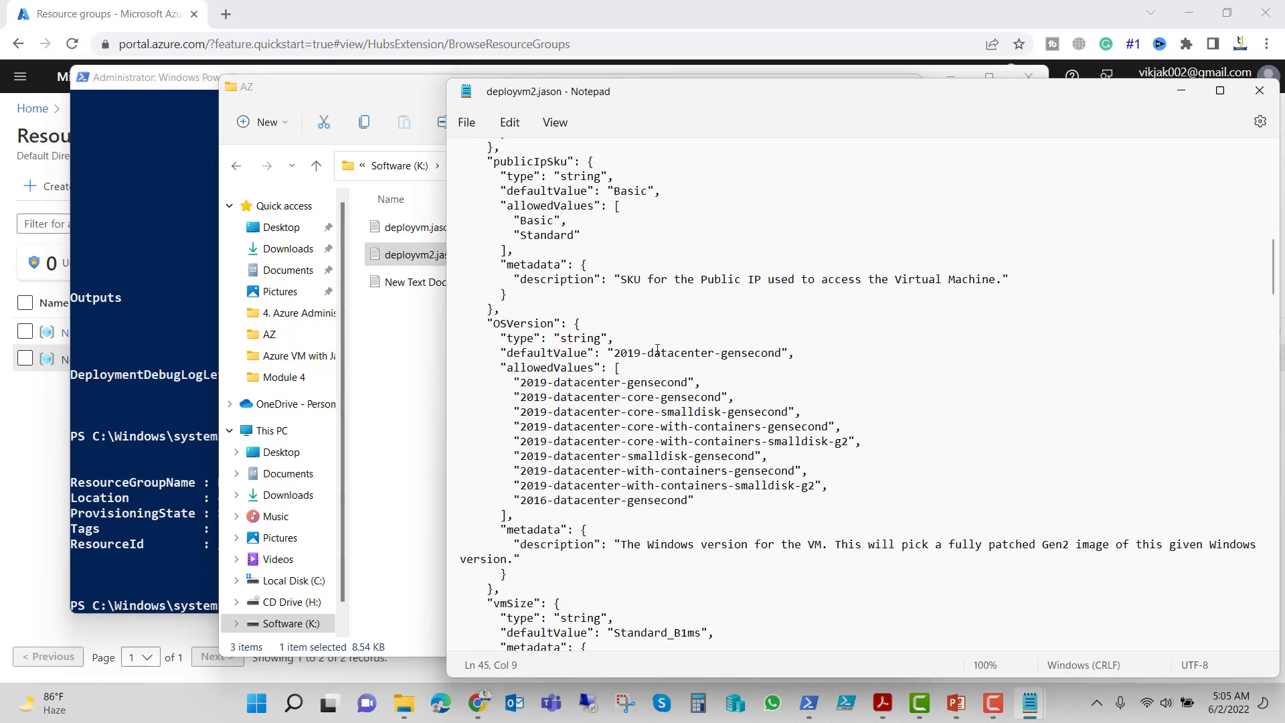
{"action": "scroll", "scroll_direction": "down", "scroll_amount": 3}
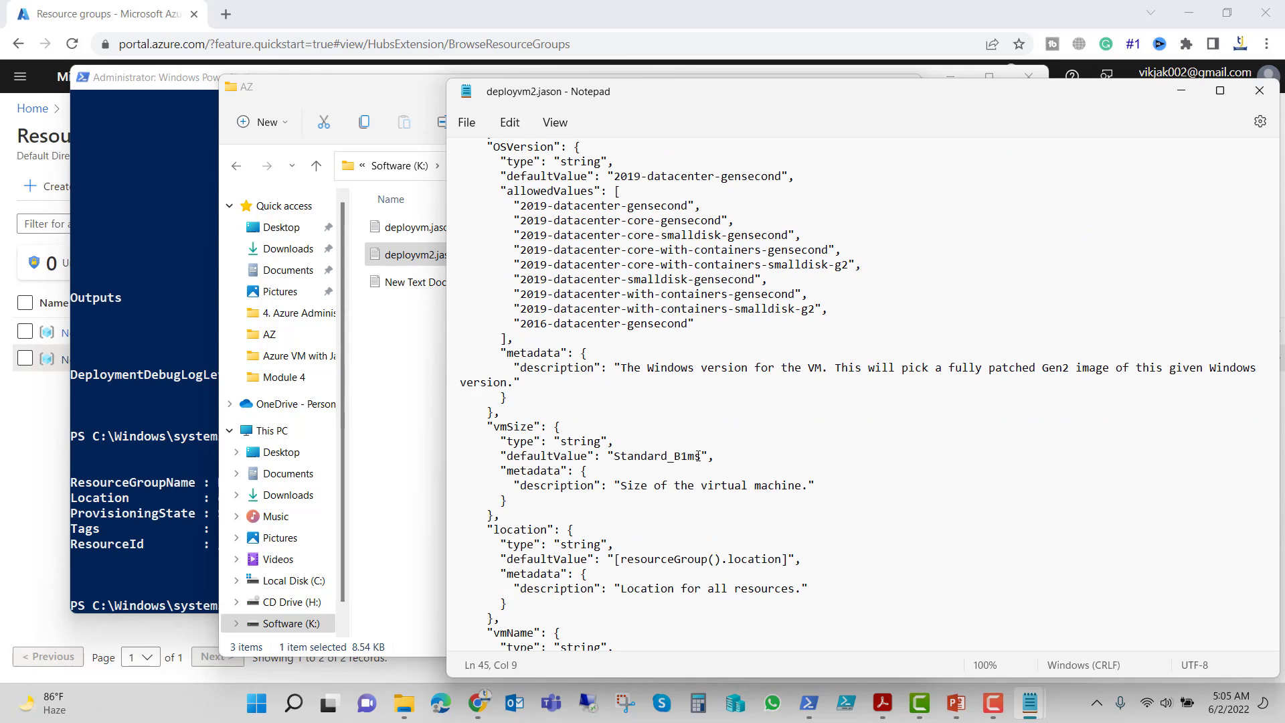
{"action": "scroll", "scroll_direction": "down", "scroll_amount": 3}
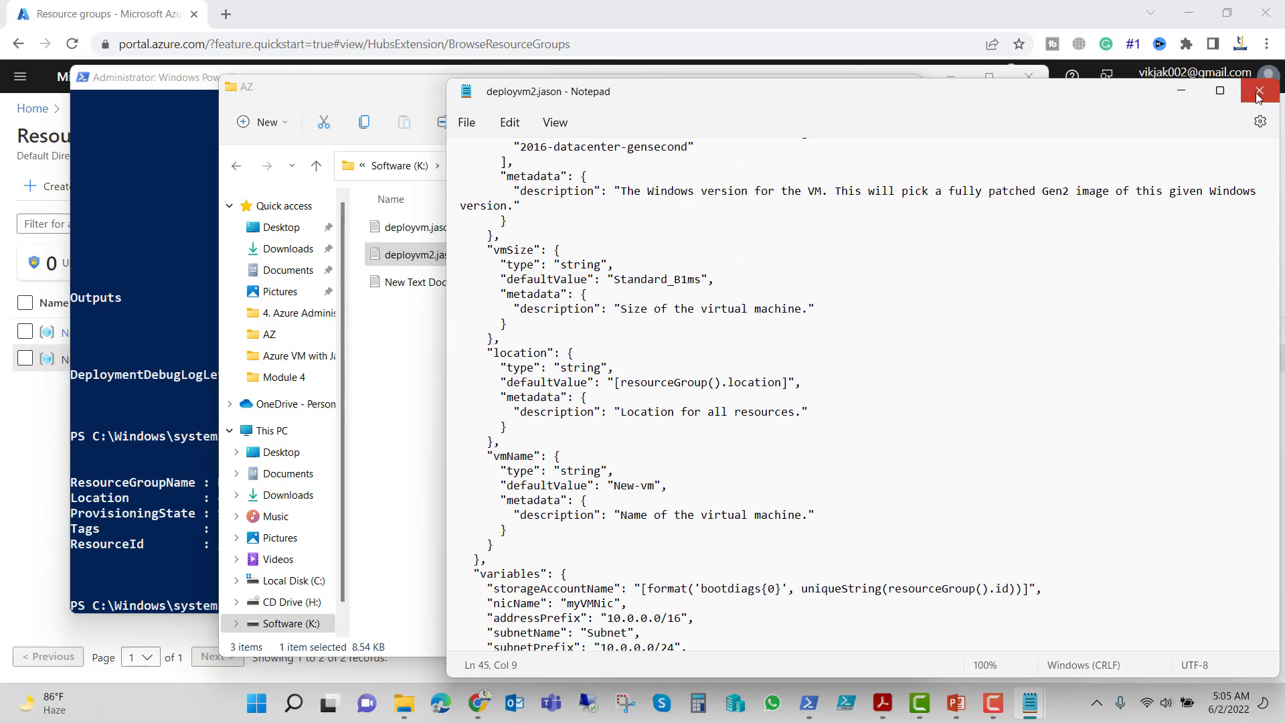
{"action": "left_click", "coordinate": [1261, 91]}
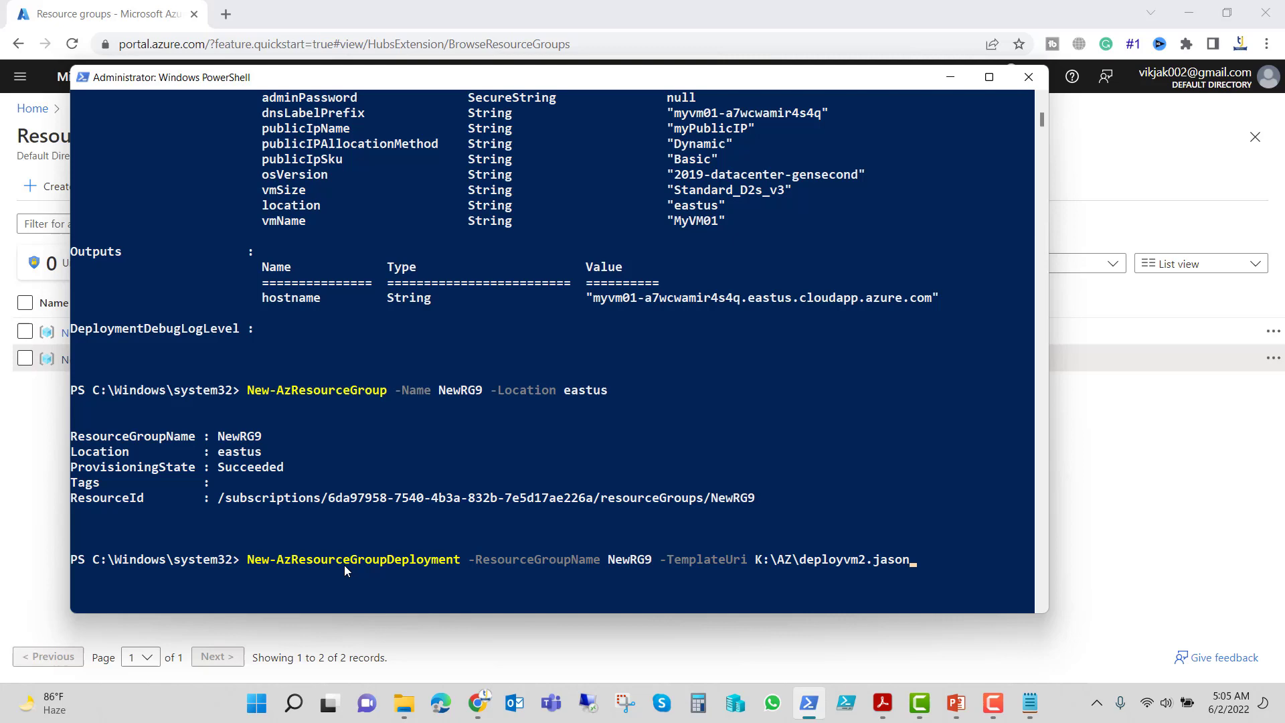
{"action": "mouse_move", "coordinate": [618, 570]}
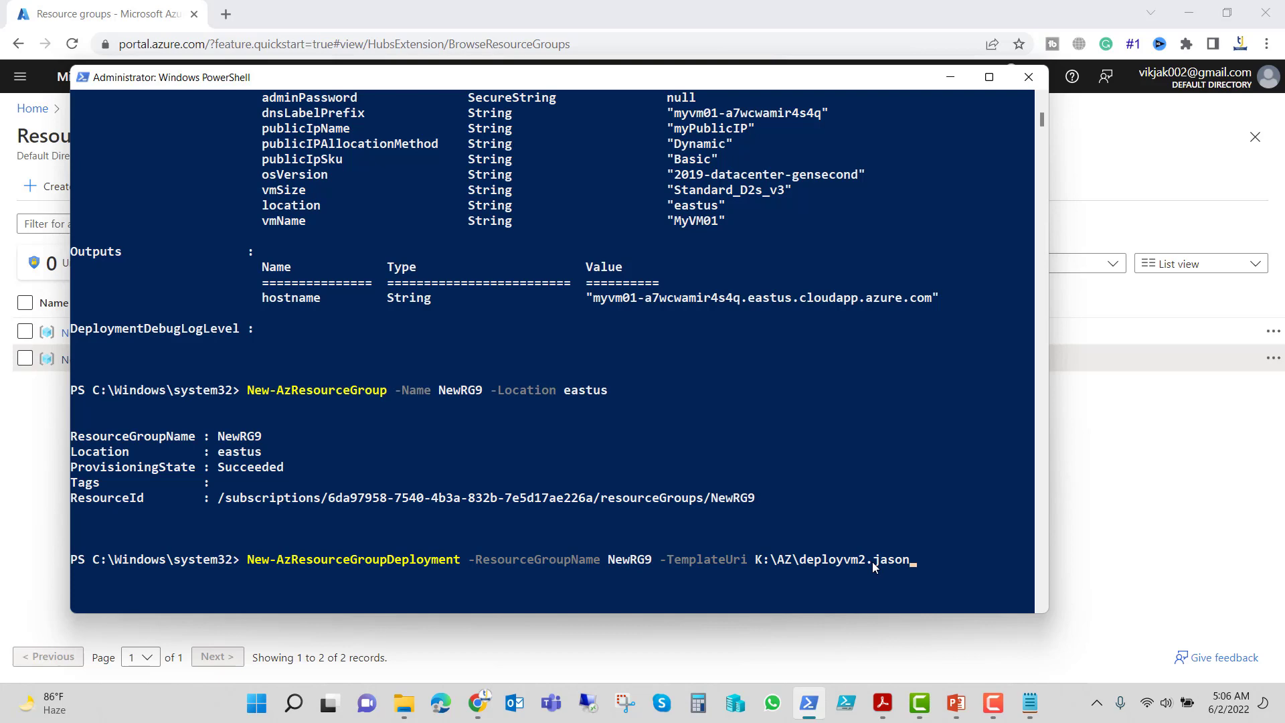
- Run the deployvm2.jason deployment into NewRG9, entering Jack as the admin username
{"action": "key", "text": "Return"}
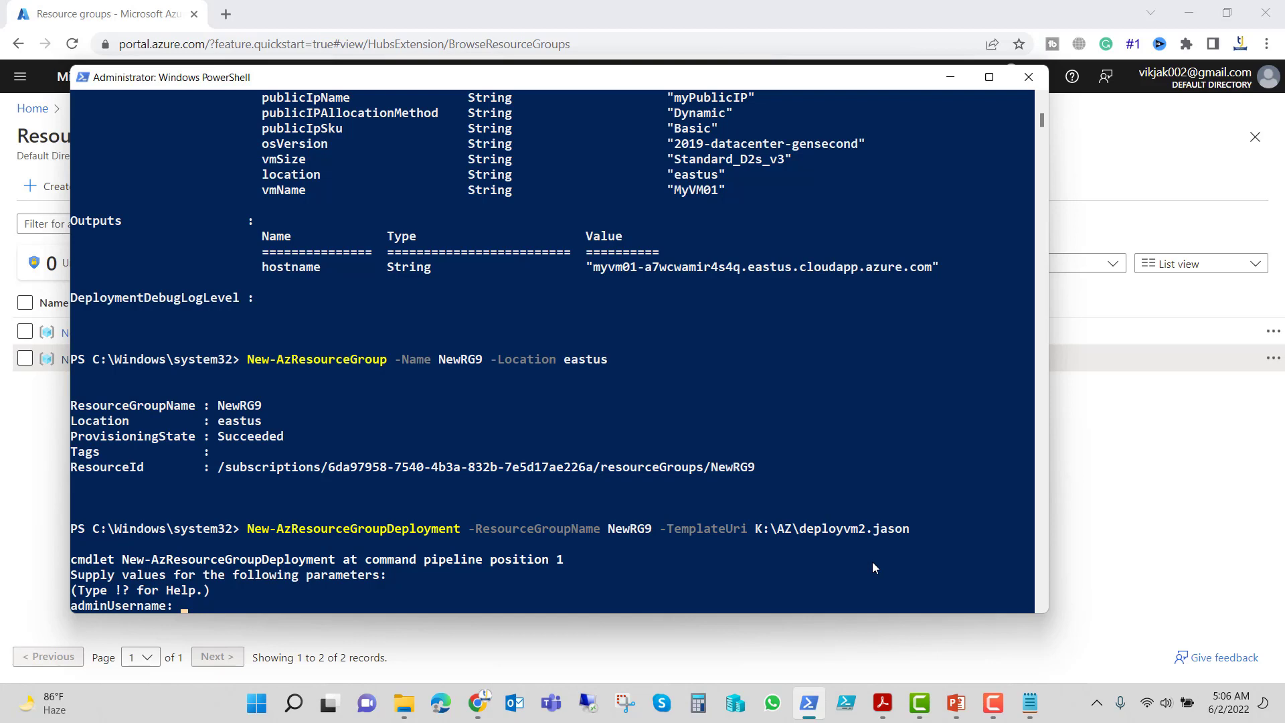
{"action": "type", "text": "Jack"}
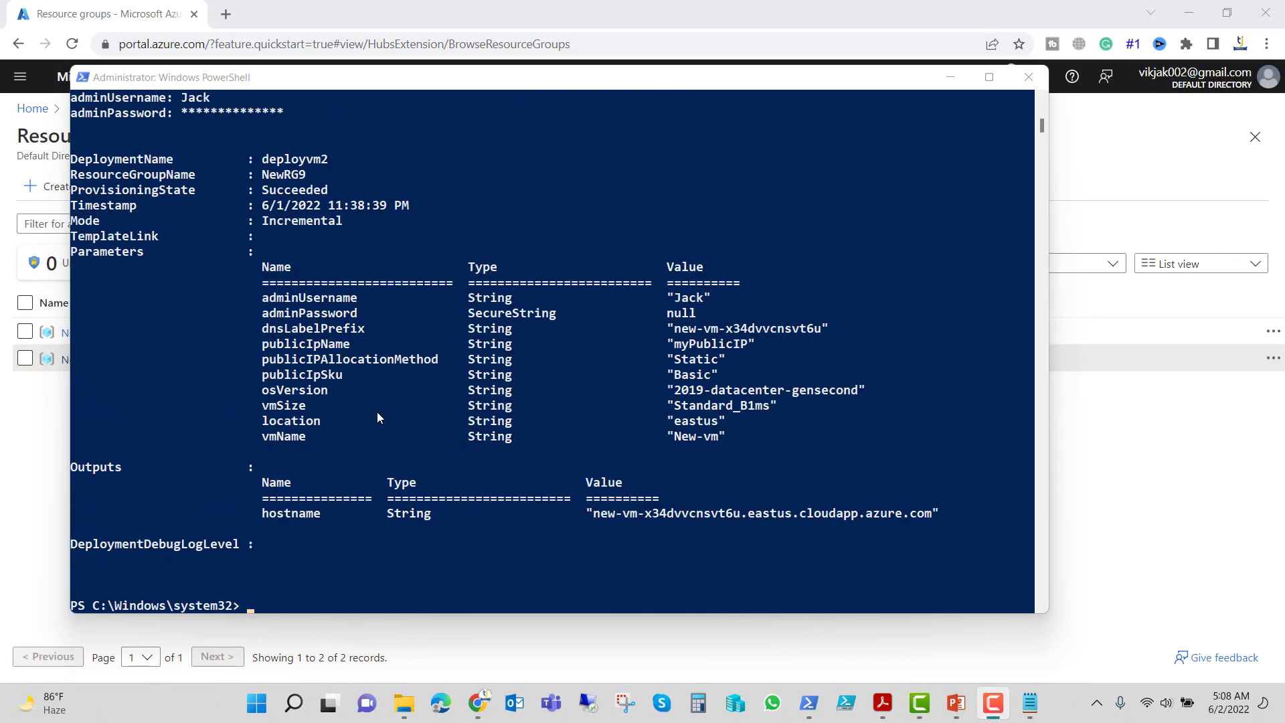
{"action": "scroll", "scroll_direction": "up", "scroll_amount": 3}
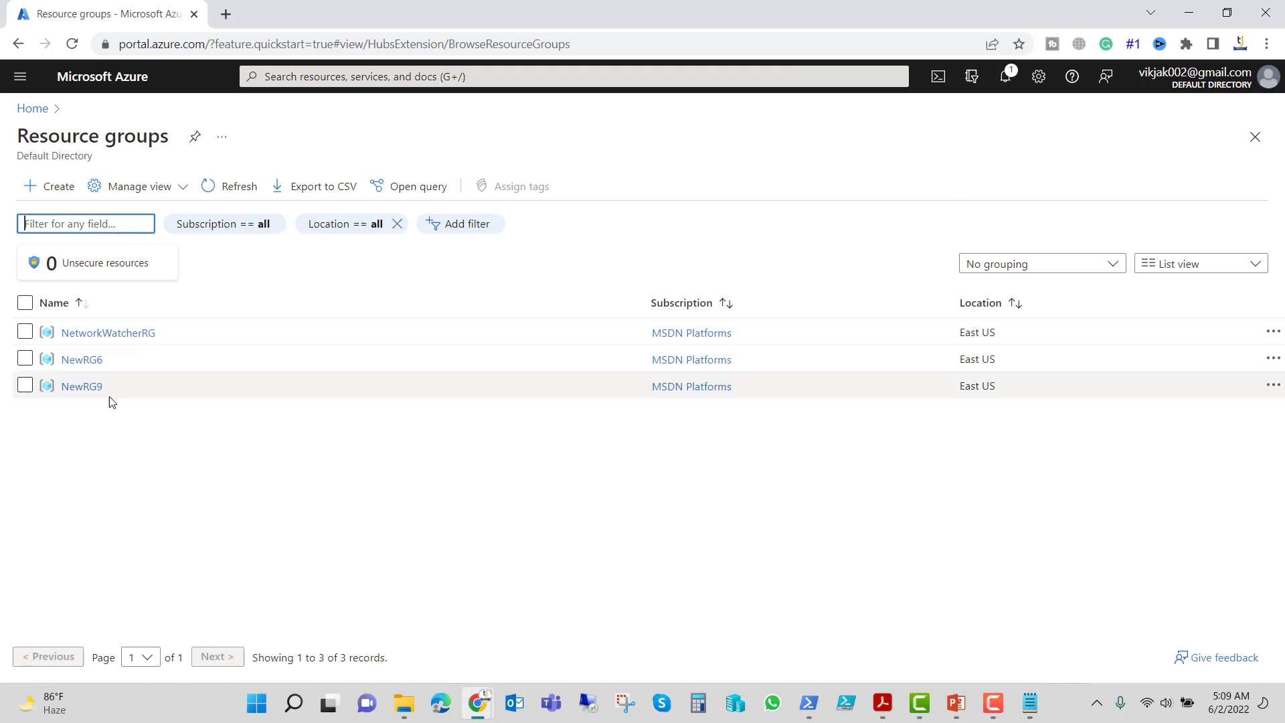
{"action": "mouse_move", "coordinate": [80, 386]}
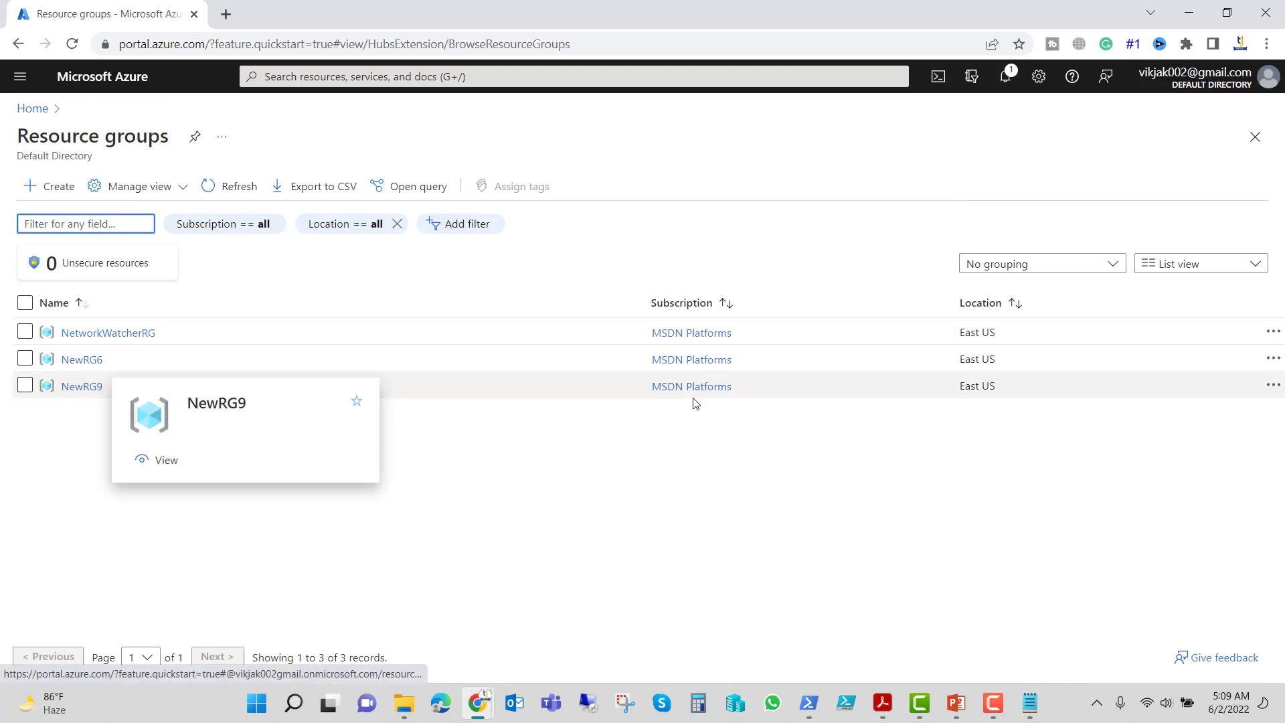
{"action": "mouse_move", "coordinate": [102, 400]}
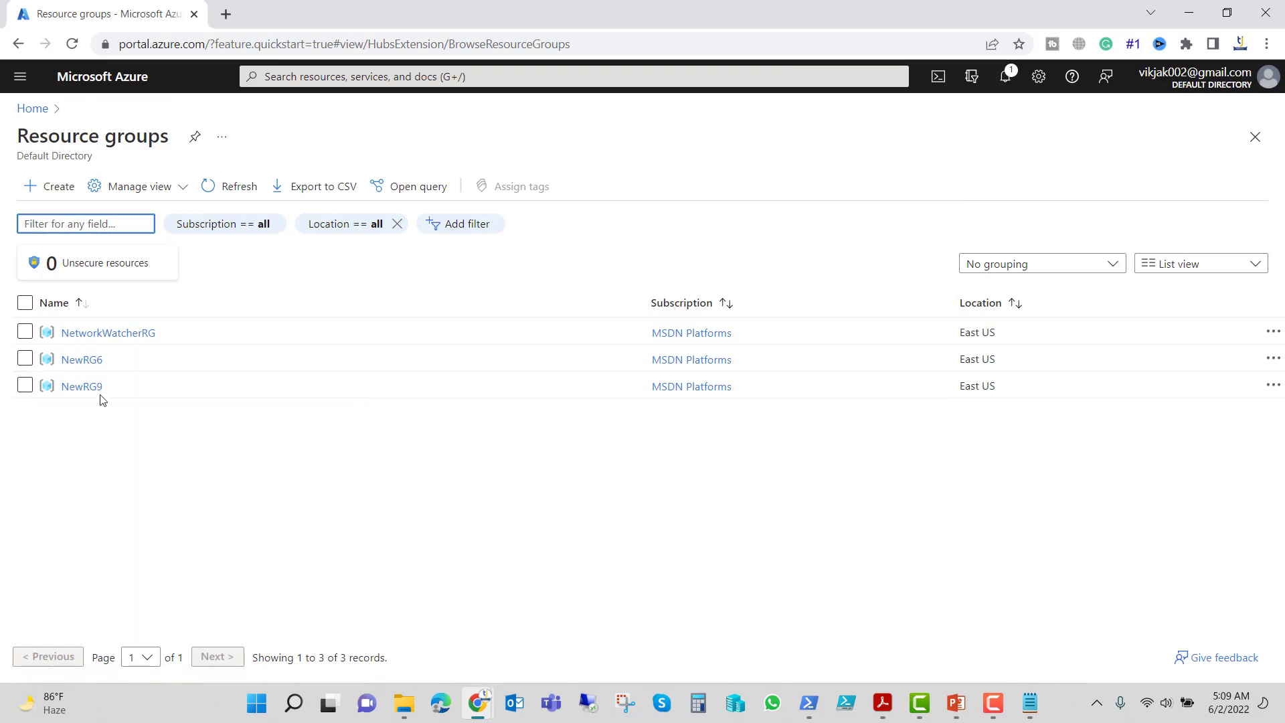
- Open the NewRG9 resource group from the refreshed Resource groups list
{"action": "left_click", "coordinate": [80, 386]}
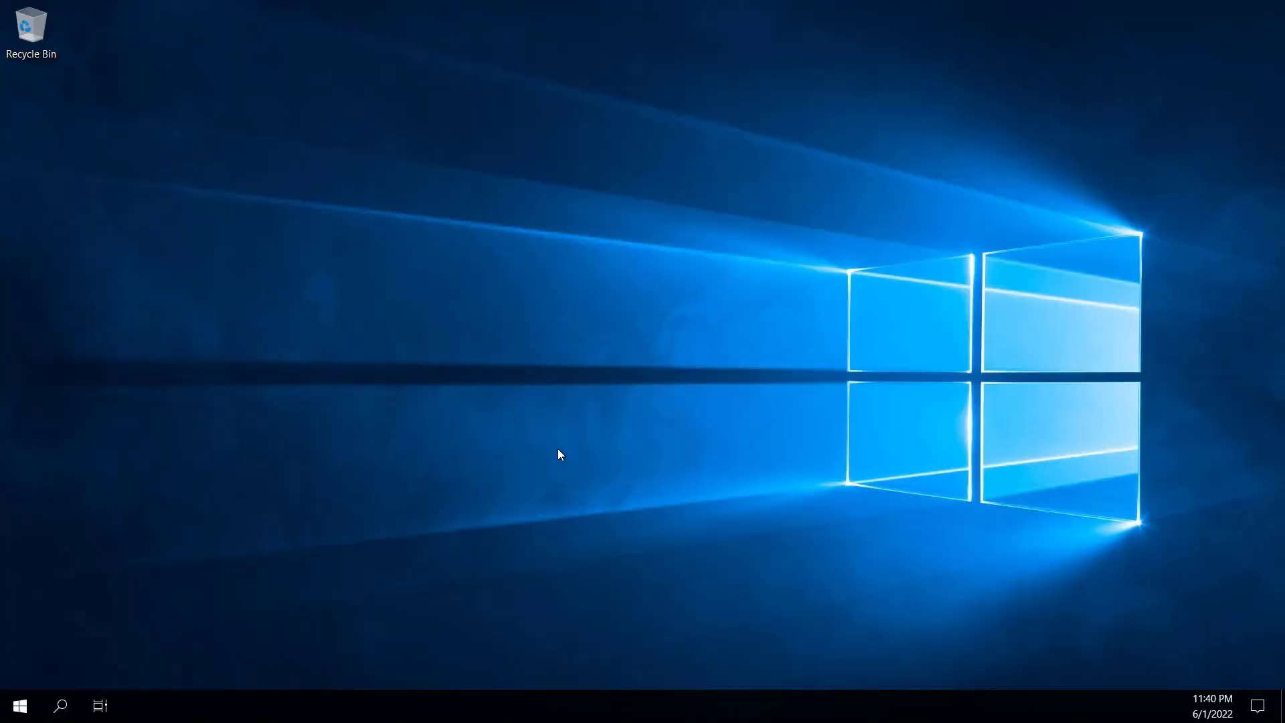
{"action": "mouse_move", "coordinate": [555, 427]}
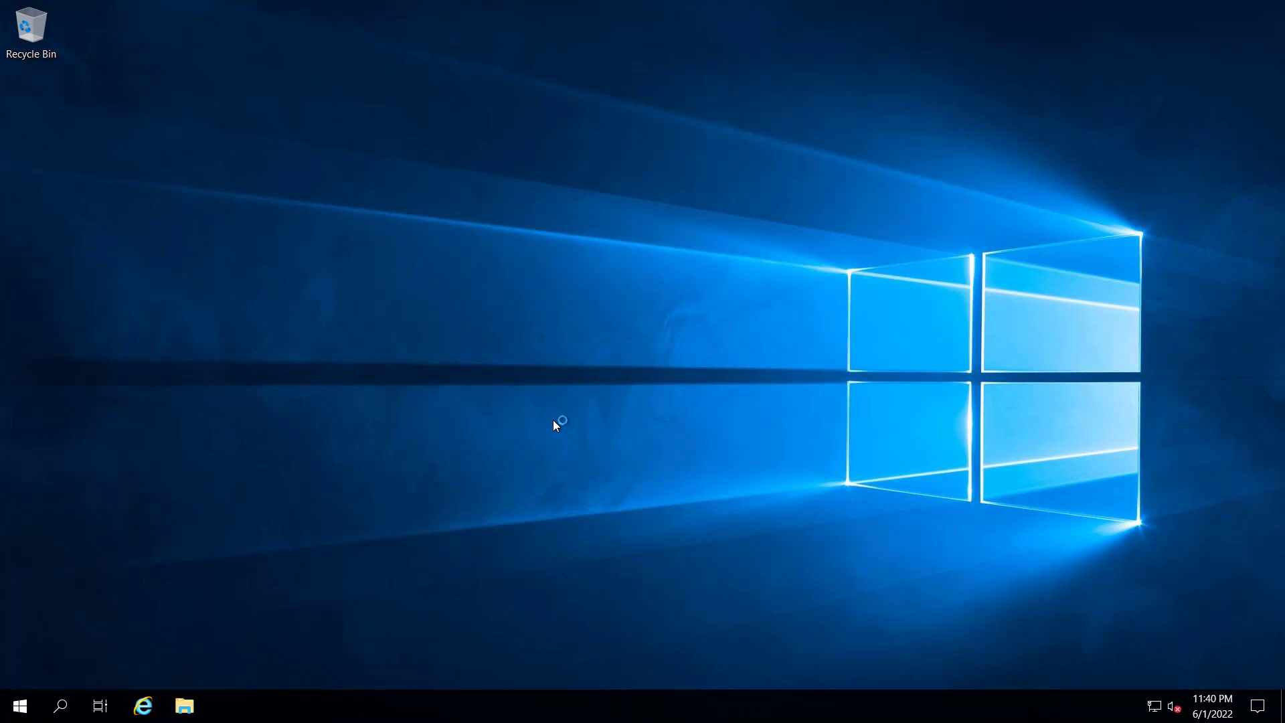
{"action": "mouse_move", "coordinate": [367, 496]}
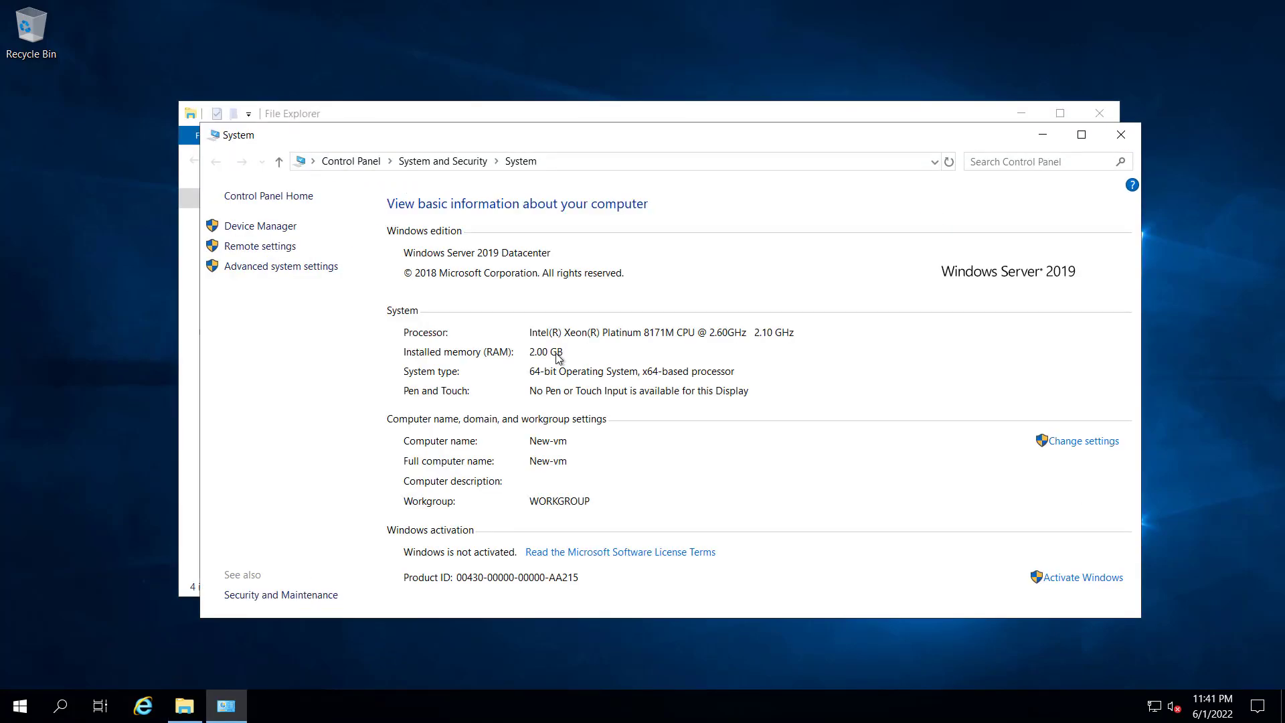
{"action": "mouse_move", "coordinate": [523, 360]}
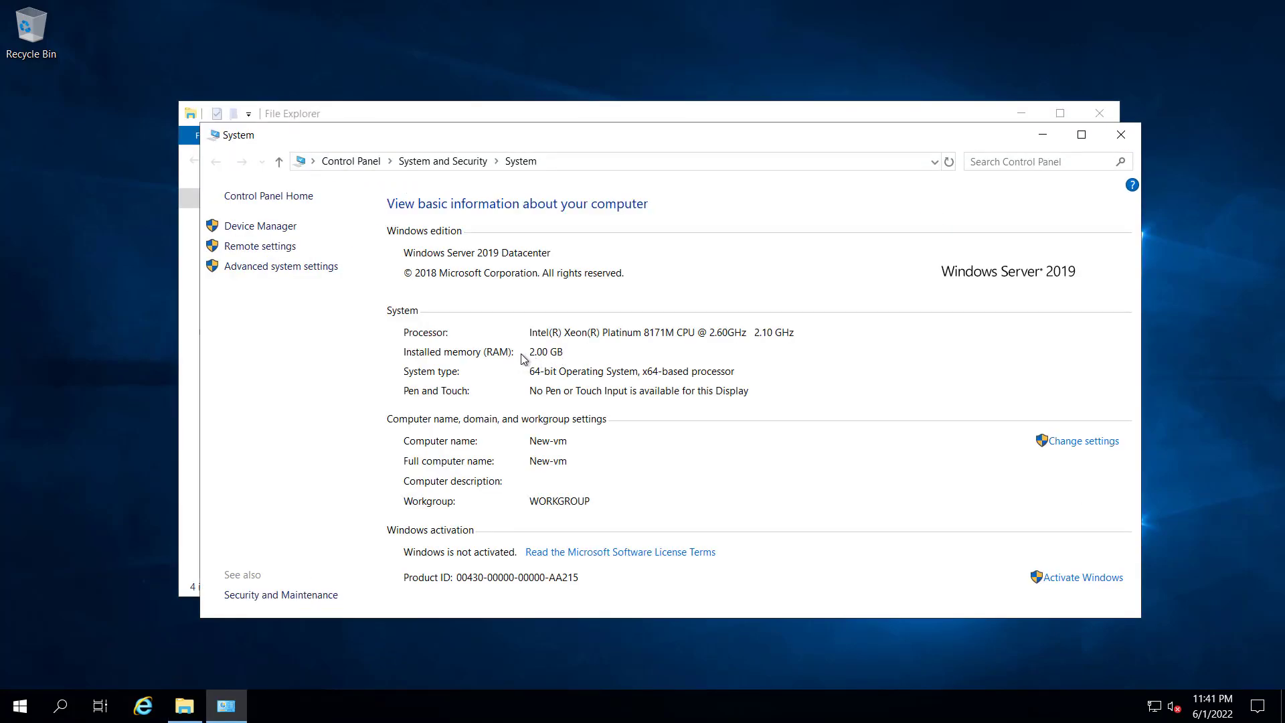
- View New-vm's System properties: Windows Server 2019 Datacenter, 2 GB RAM
{"action": "left_click", "coordinate": [267, 706]}
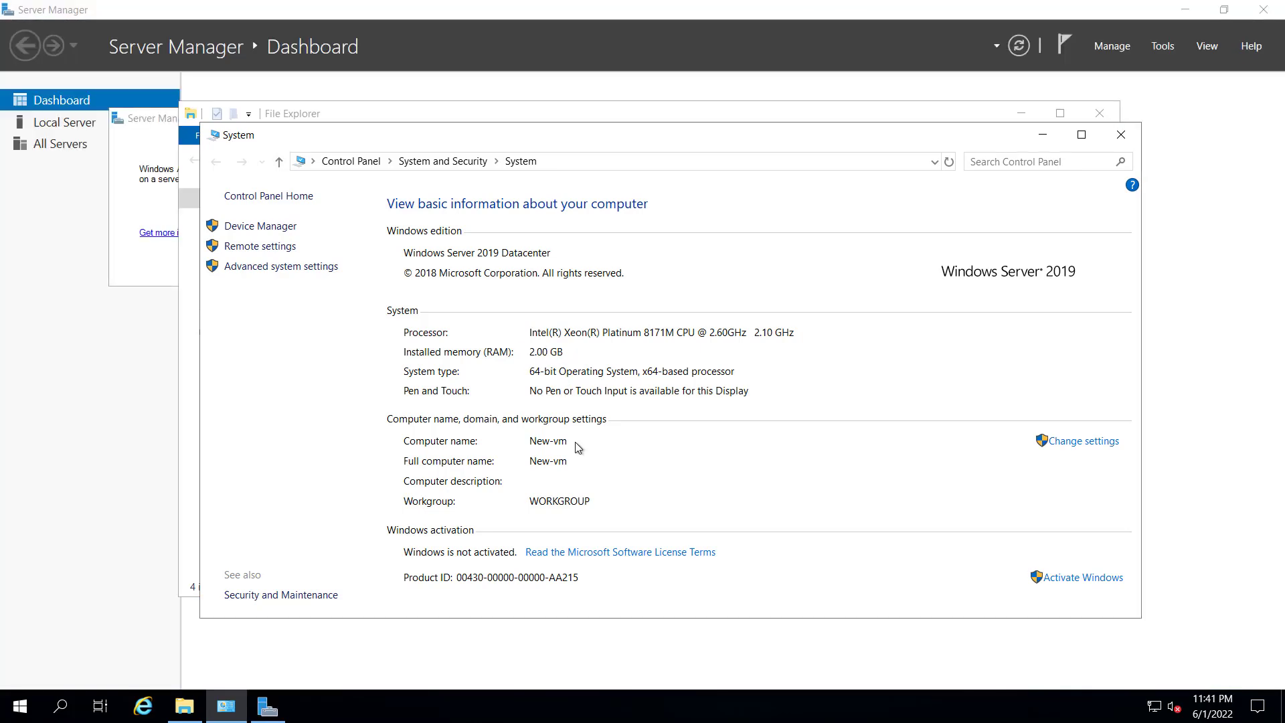